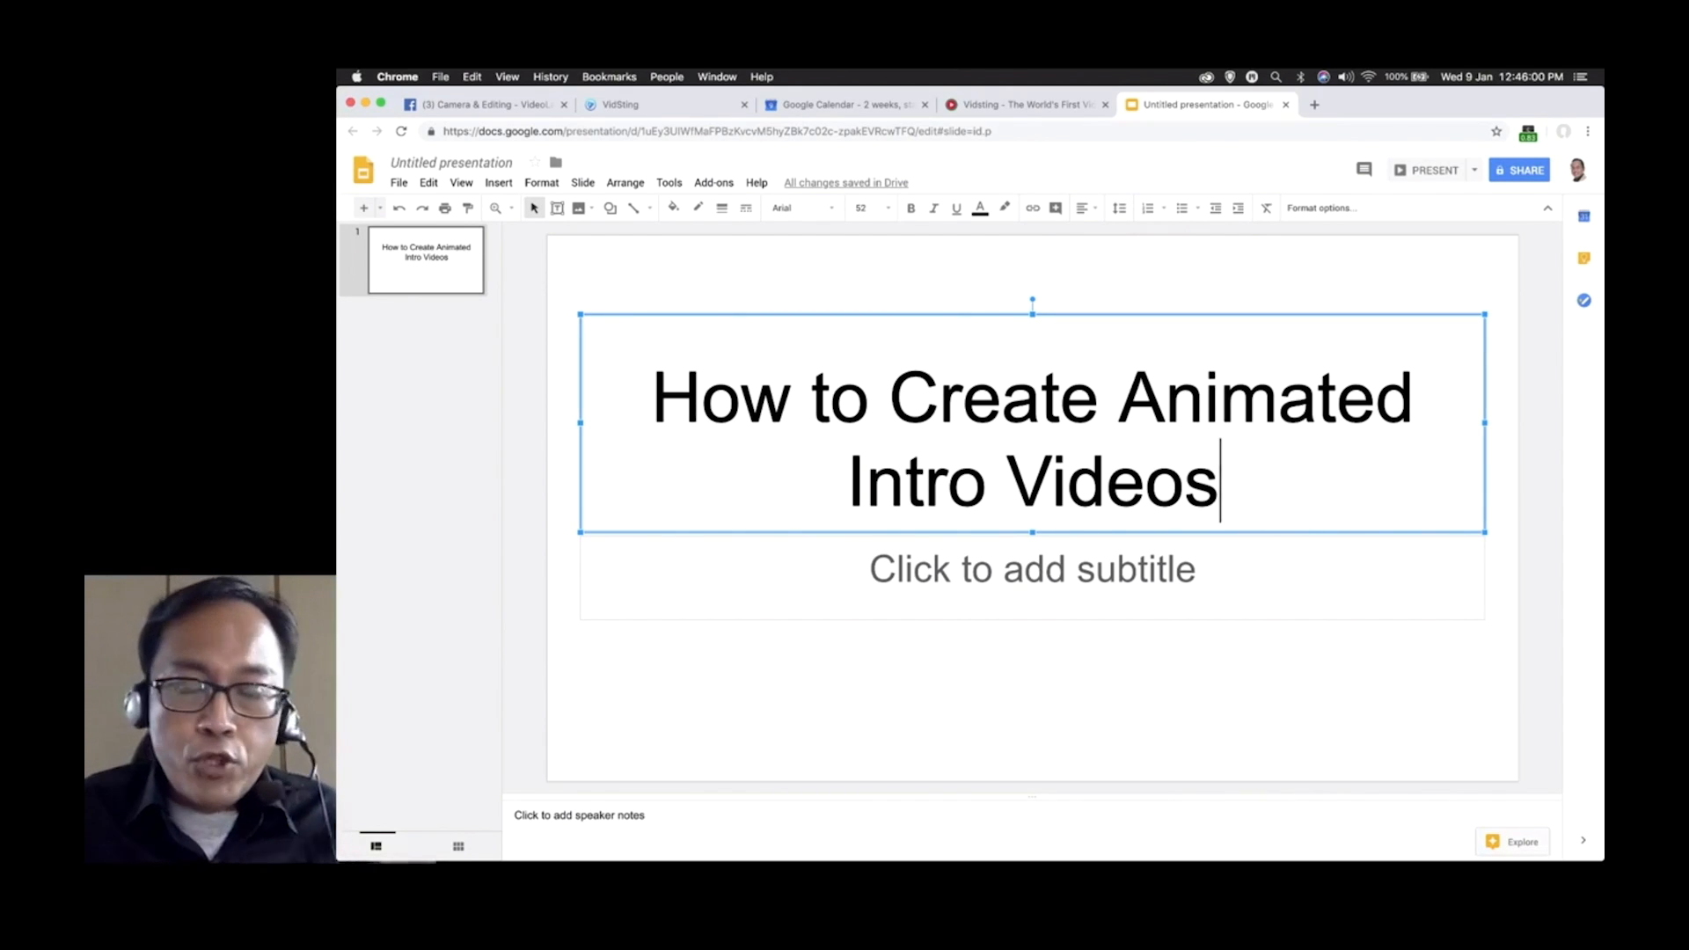
# Title the deck 'How to Create Animated Intro Videos?' by Adrian Lee and list the Adobe After Effects way on slide two.
pyautogui.write('?')
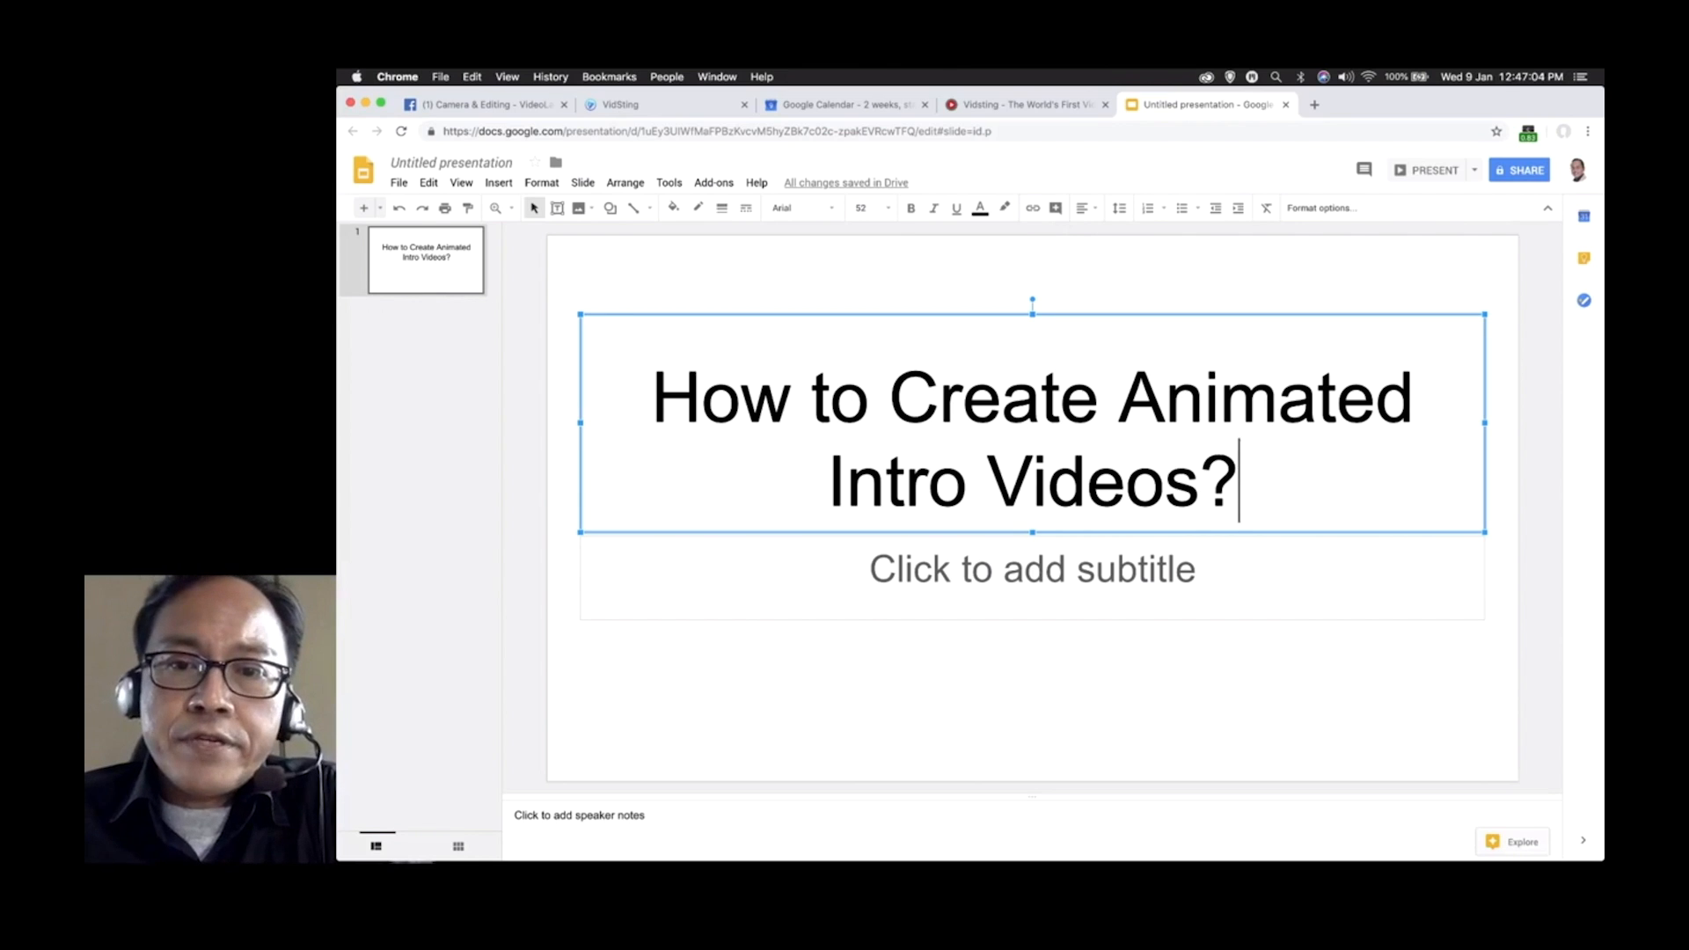
pyautogui.write('BY Adrian Lee')
pyautogui.write('1. The Professional')
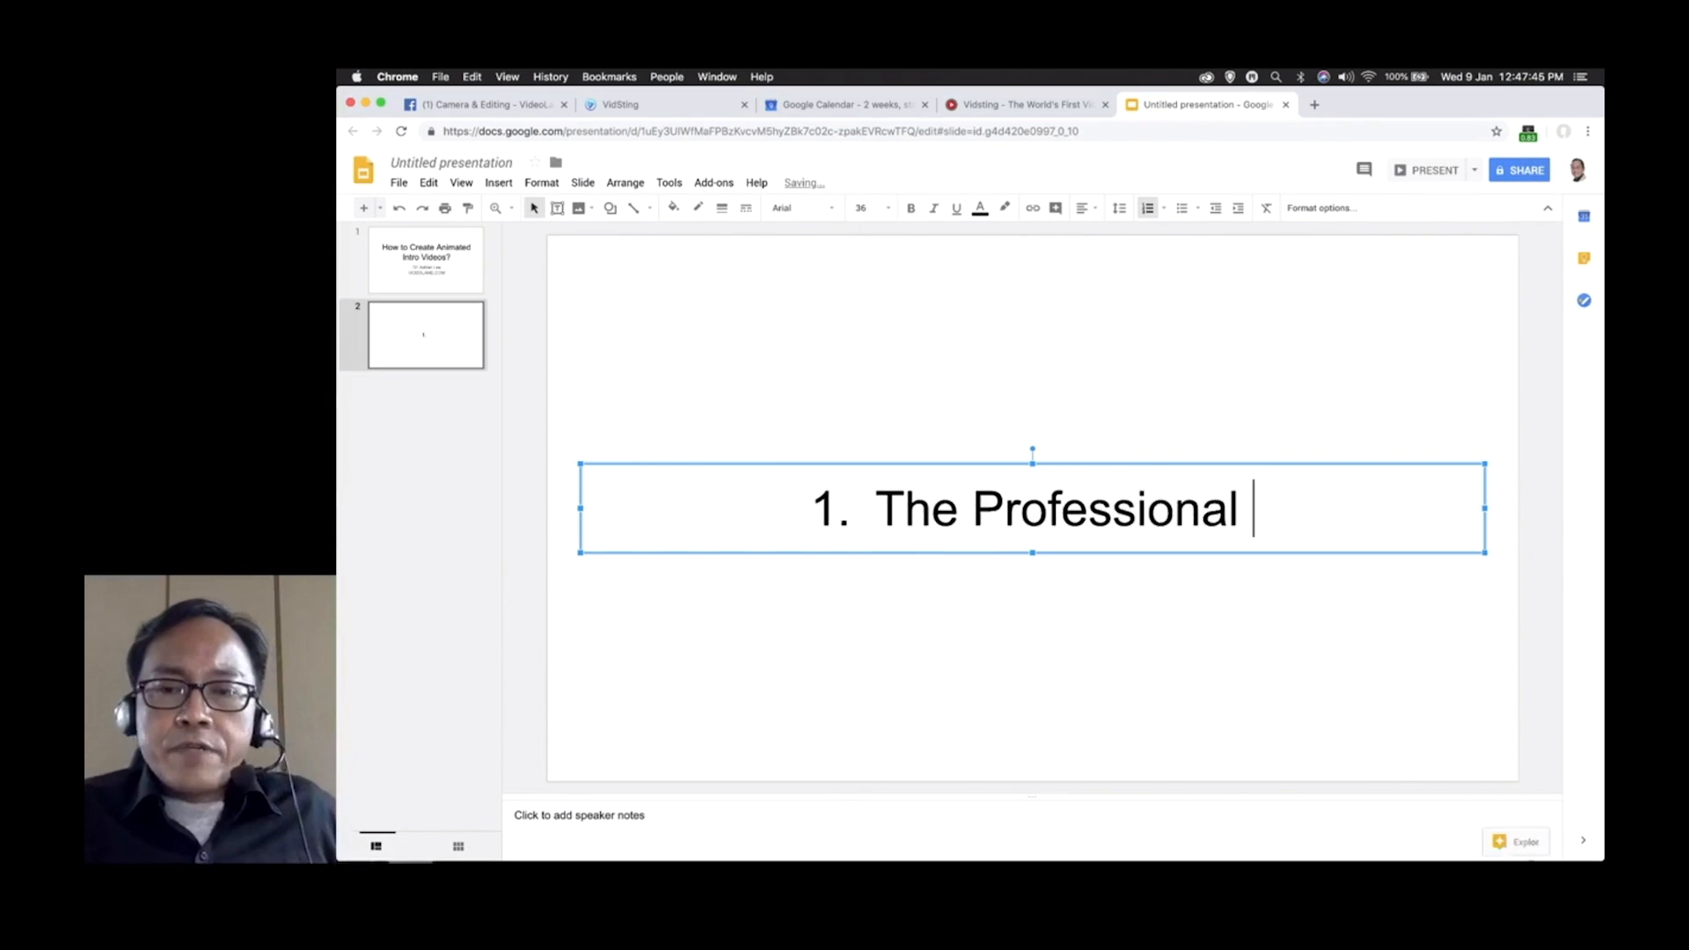
pyautogui.write('Way using Adobe After Effects')
pyautogui.write('The Free Way using Panzoid')
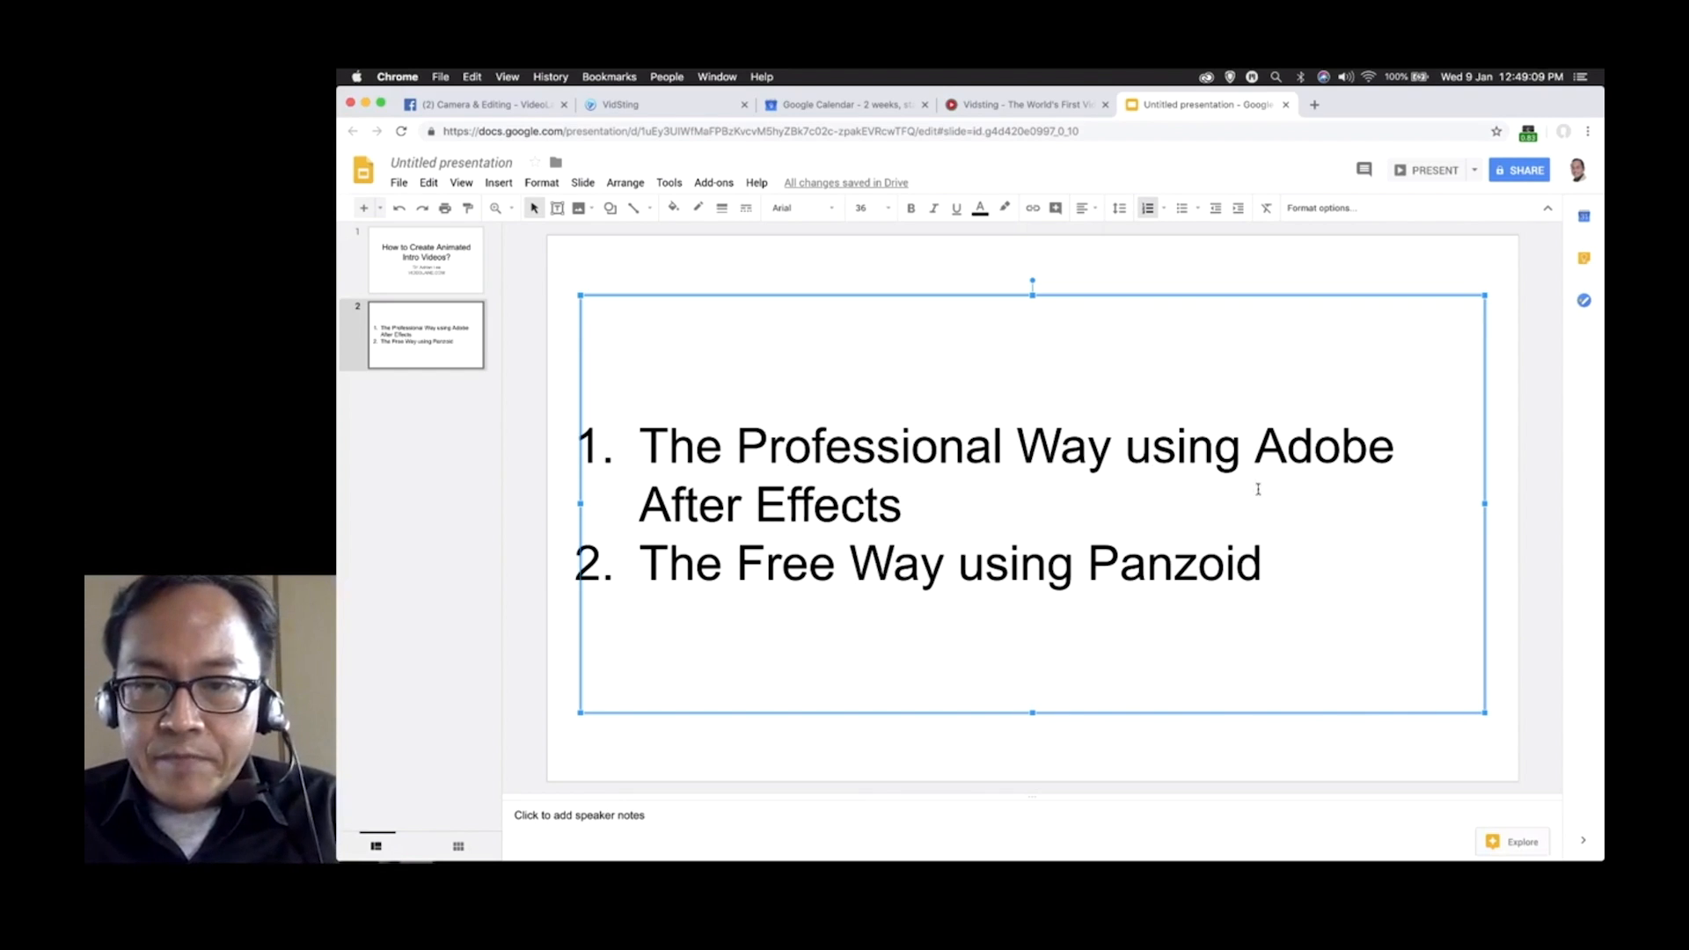
pyautogui.write('The Easy Way')
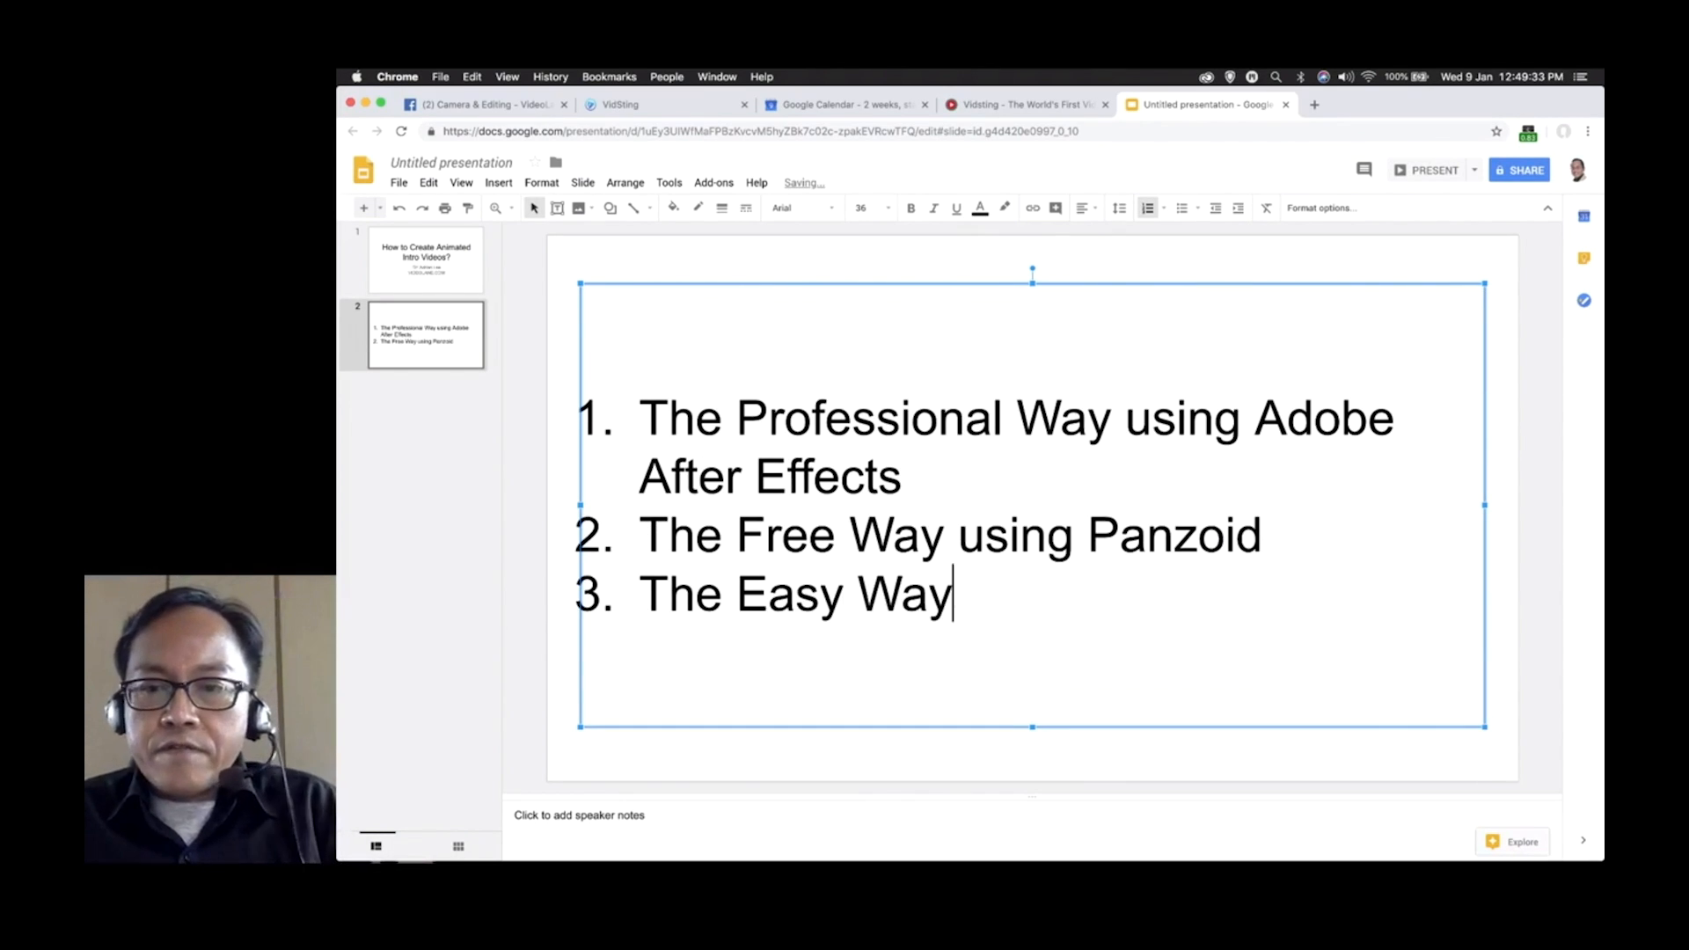
pyautogui.write('https://www.videolane.com/vidsting/')
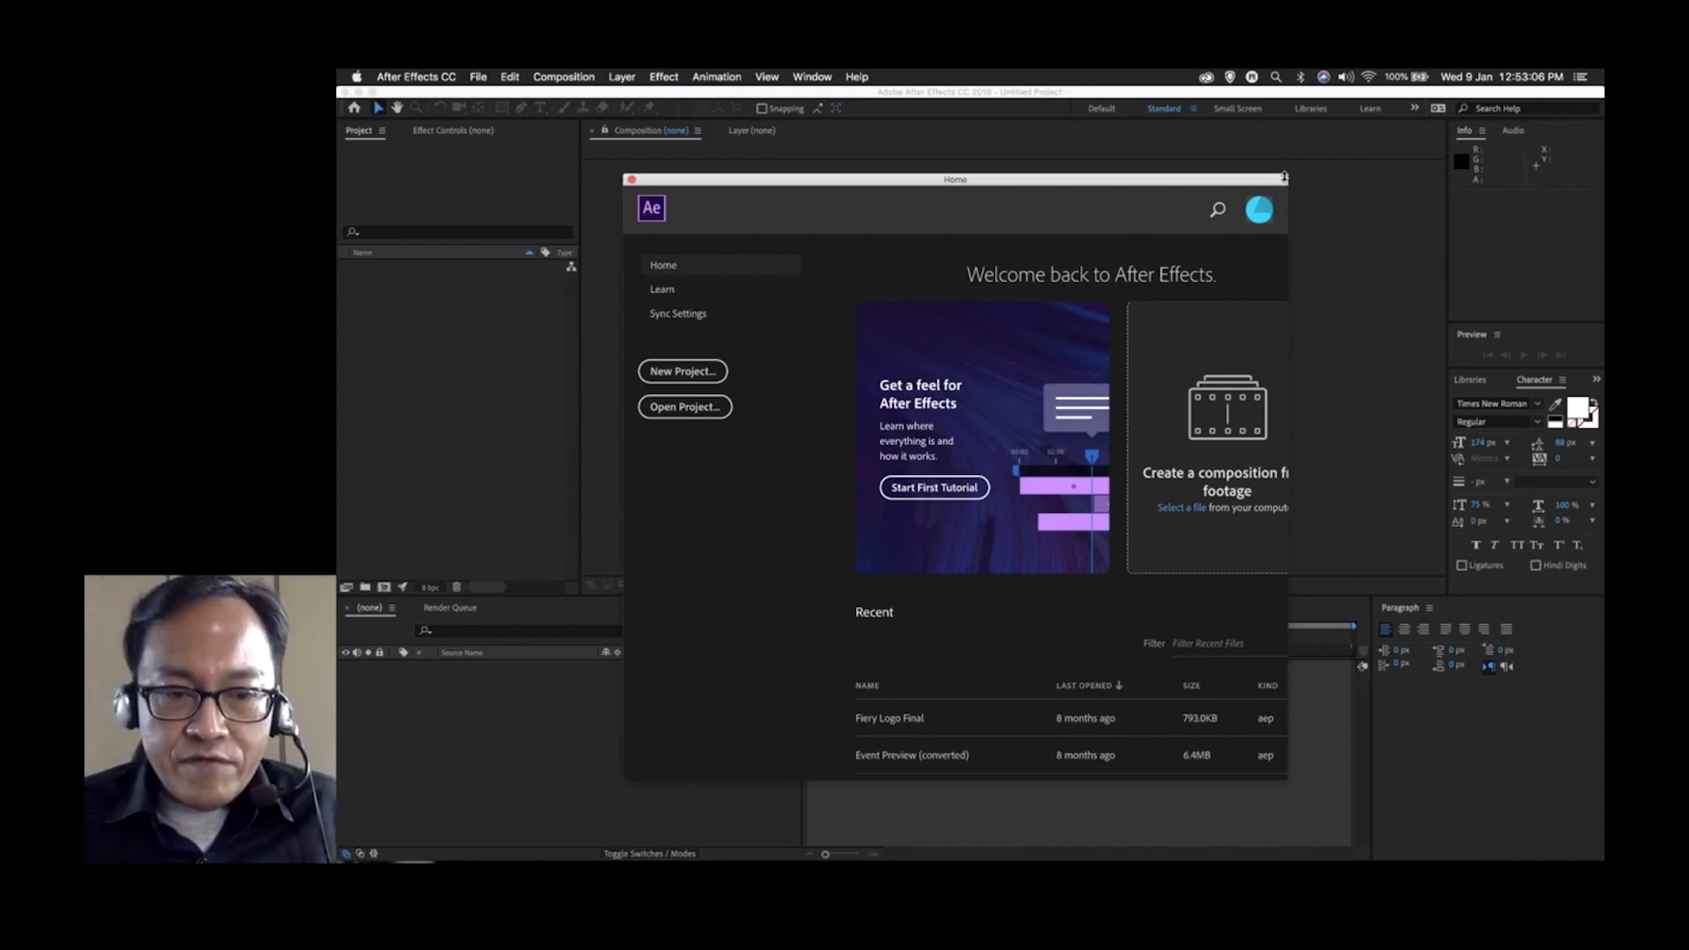
# Move the After Effects welcome window aside.
pyautogui.moveTo(953, 179); pyautogui.dragTo(855, 224)
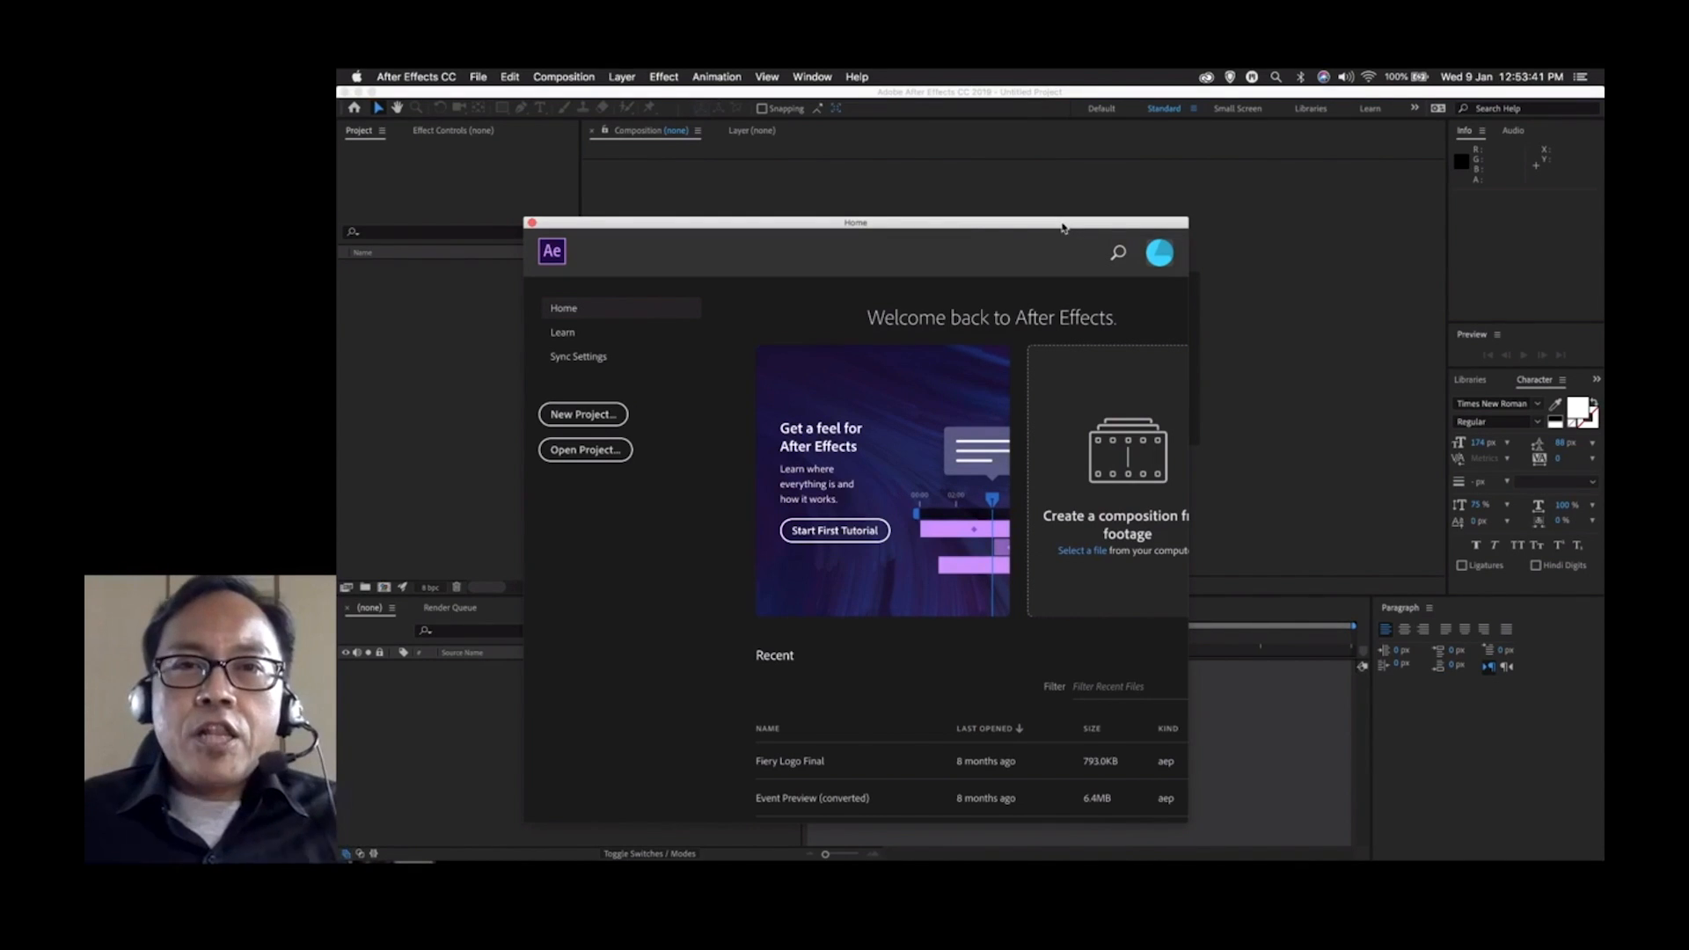
pyautogui.moveTo(997, 227)
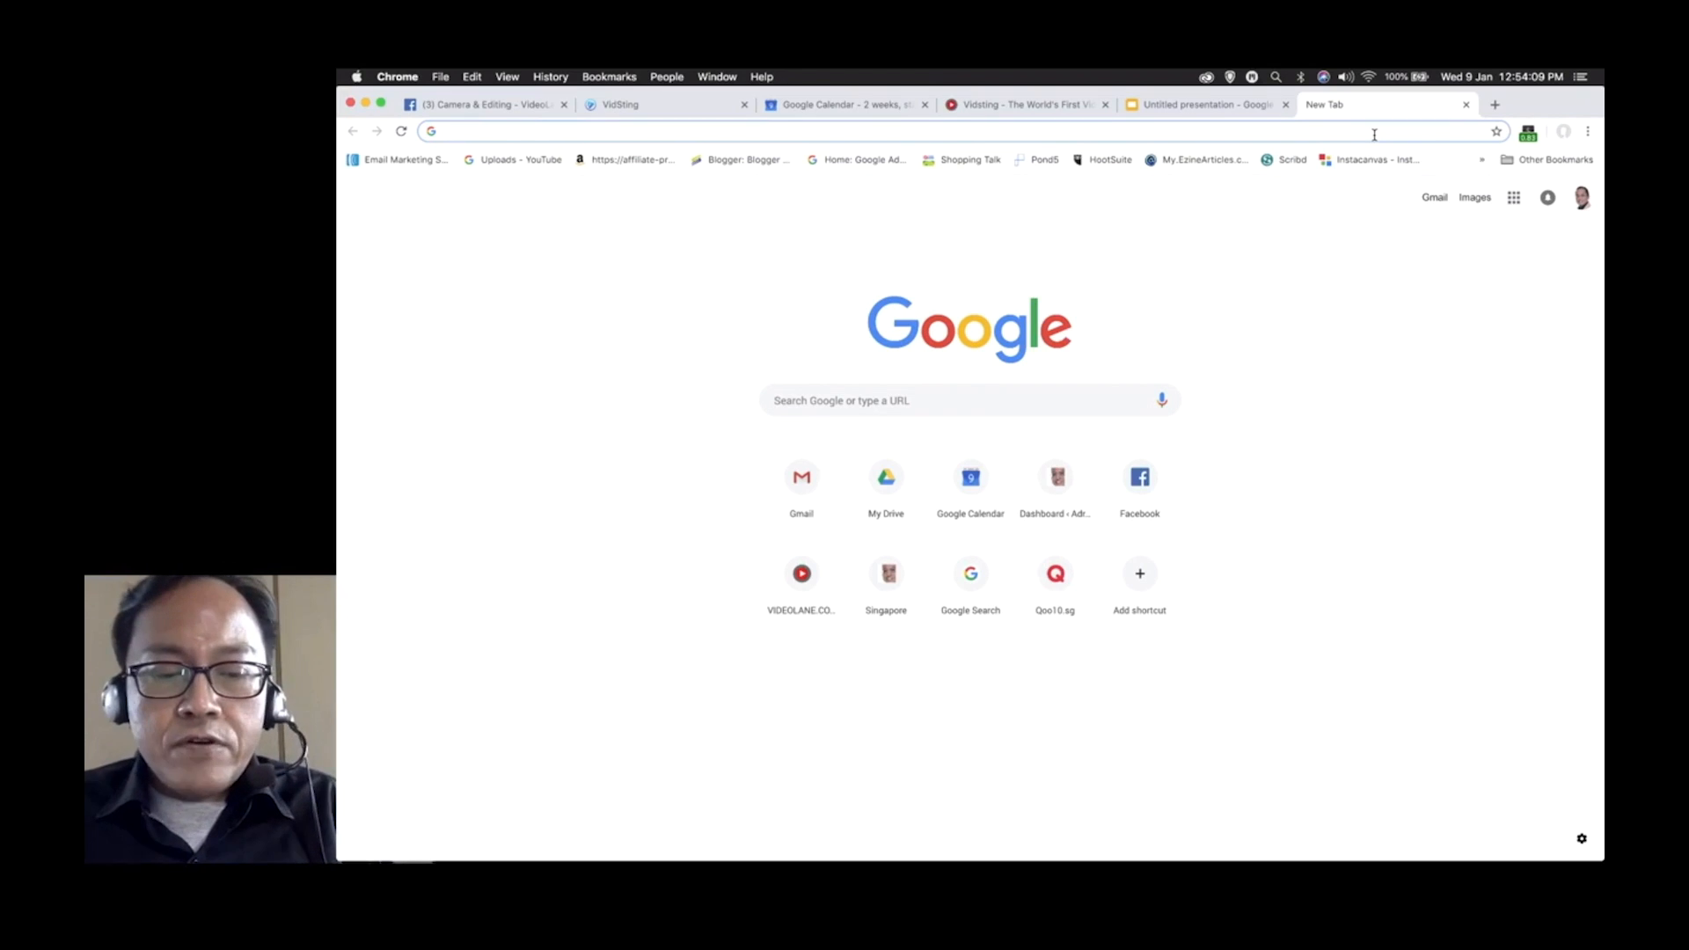
# Search Google for After Effects intro templates and browse VideoHive's opener catalogue.
pyautogui.write('after efeects intro templates')
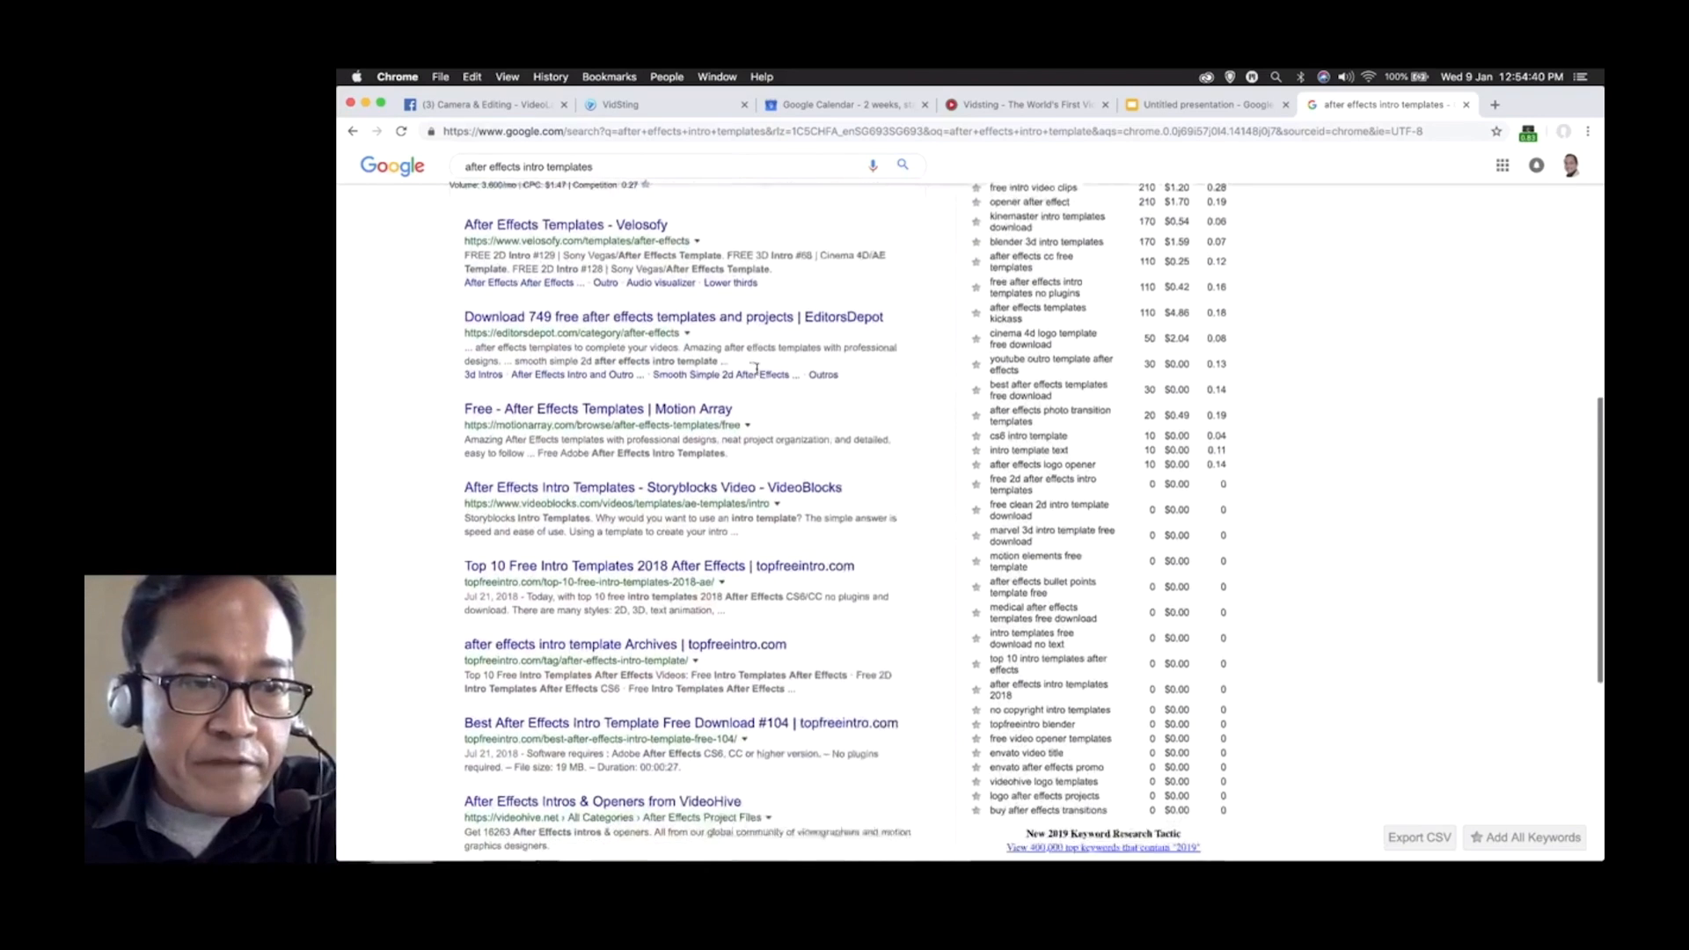
pyautogui.scroll(-3)
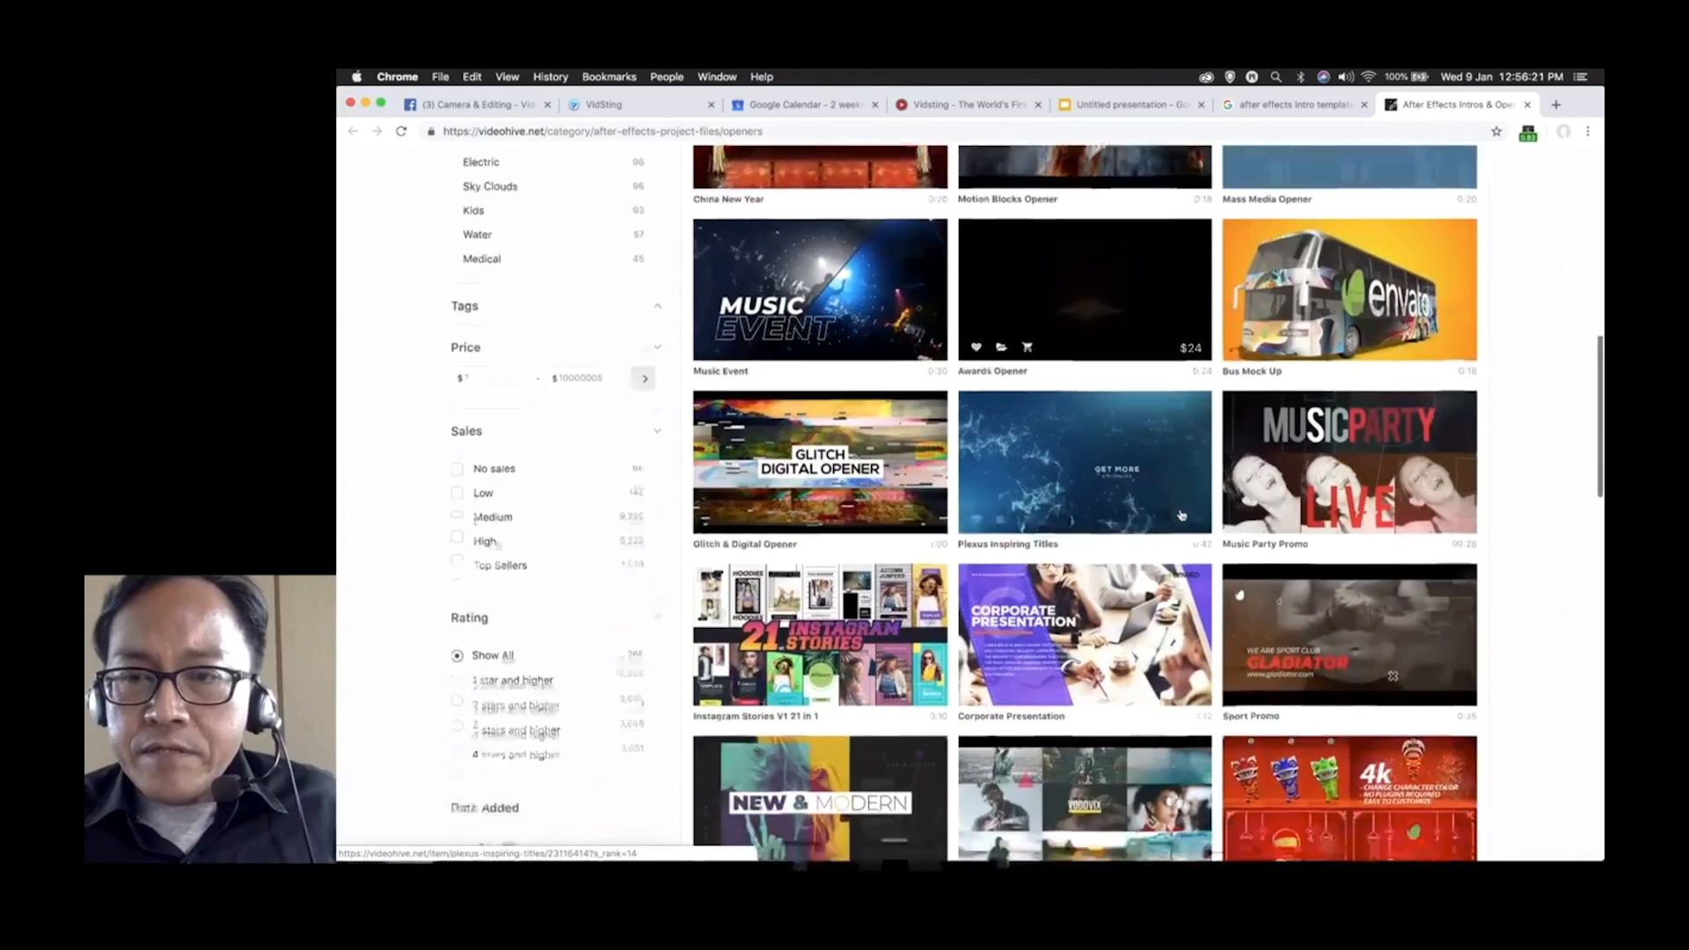
pyautogui.scroll(-3)
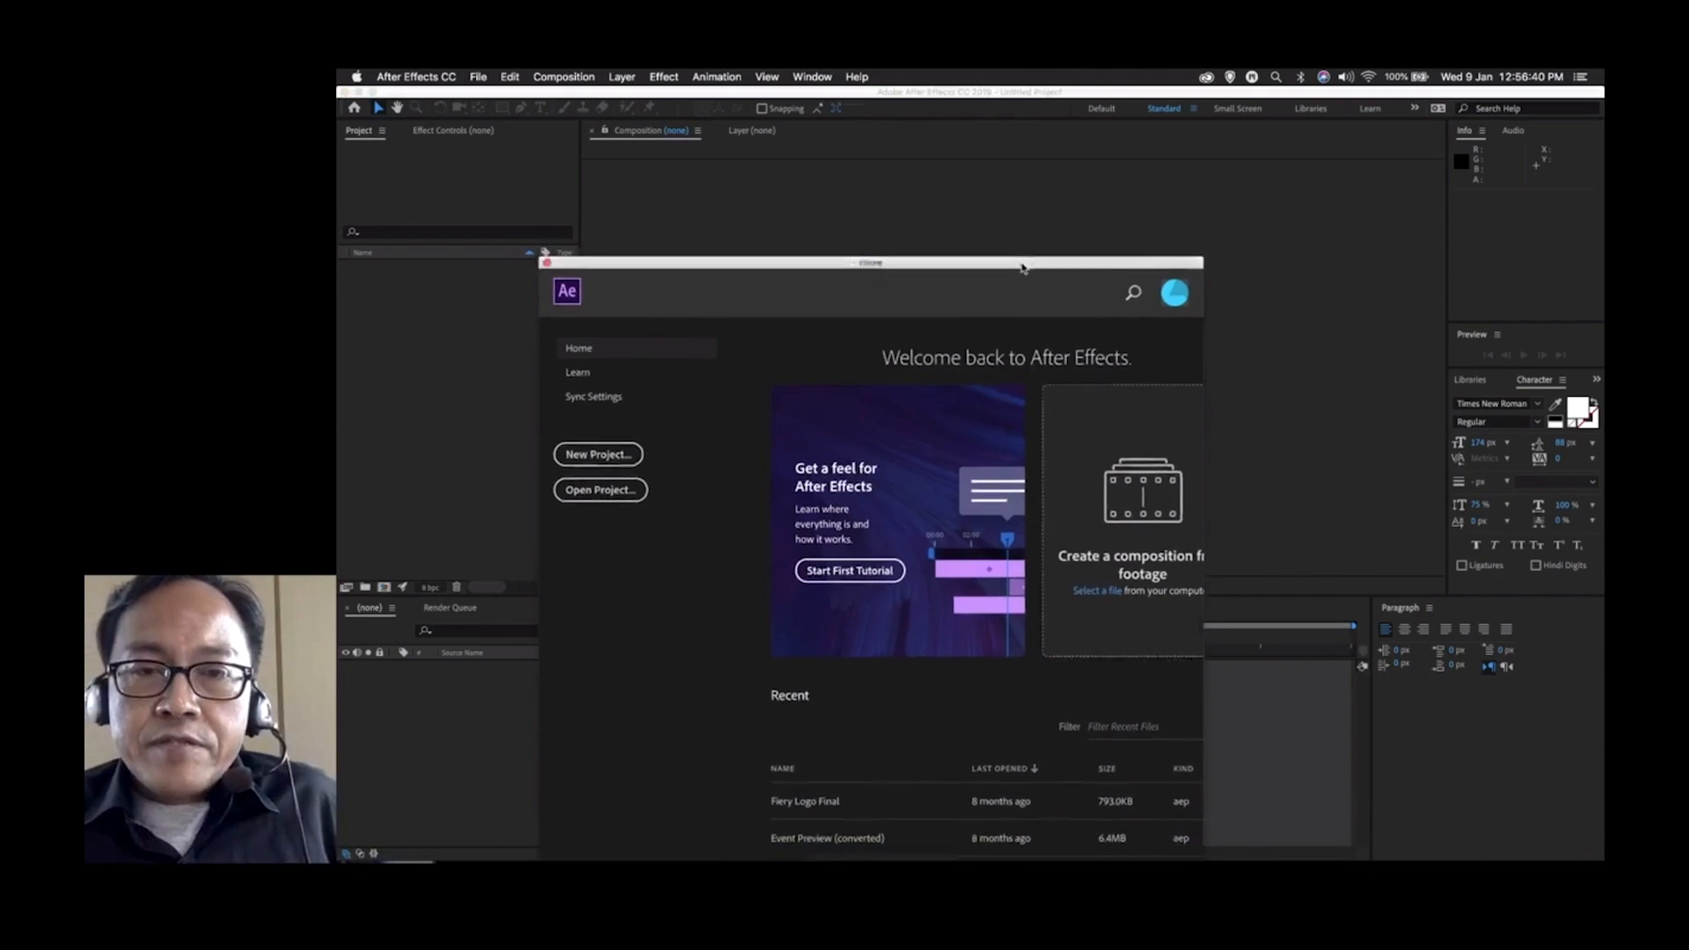
pyautogui.moveTo(871, 263); pyautogui.dragTo(787, 391)
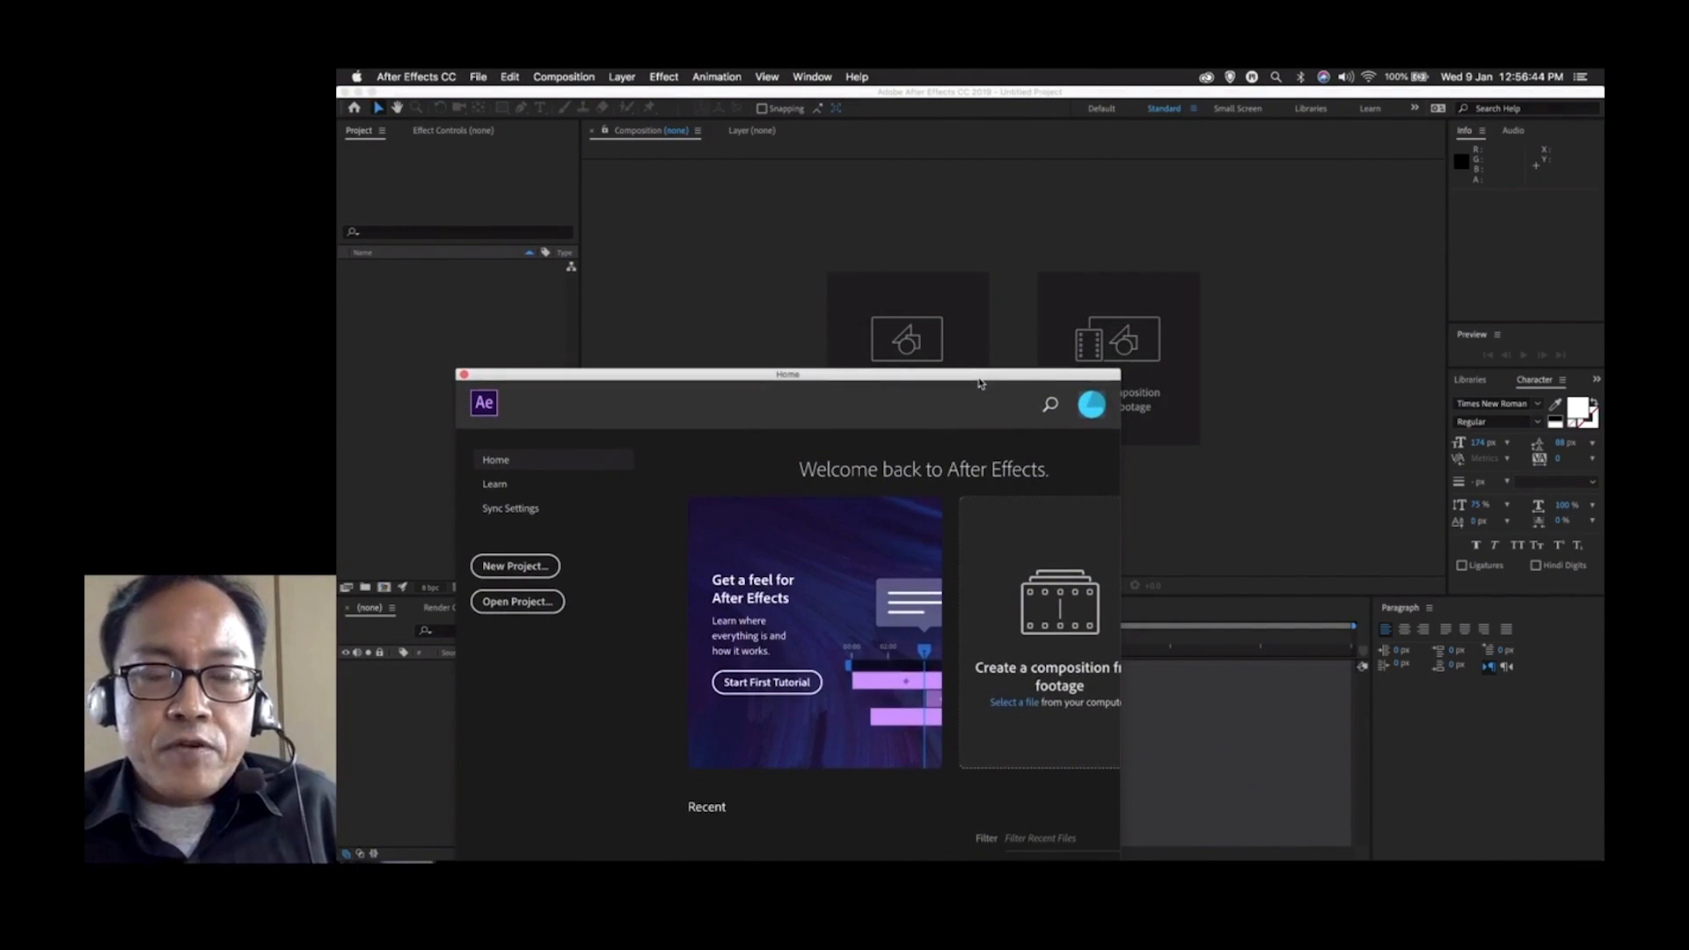
pyautogui.moveTo(968, 380)
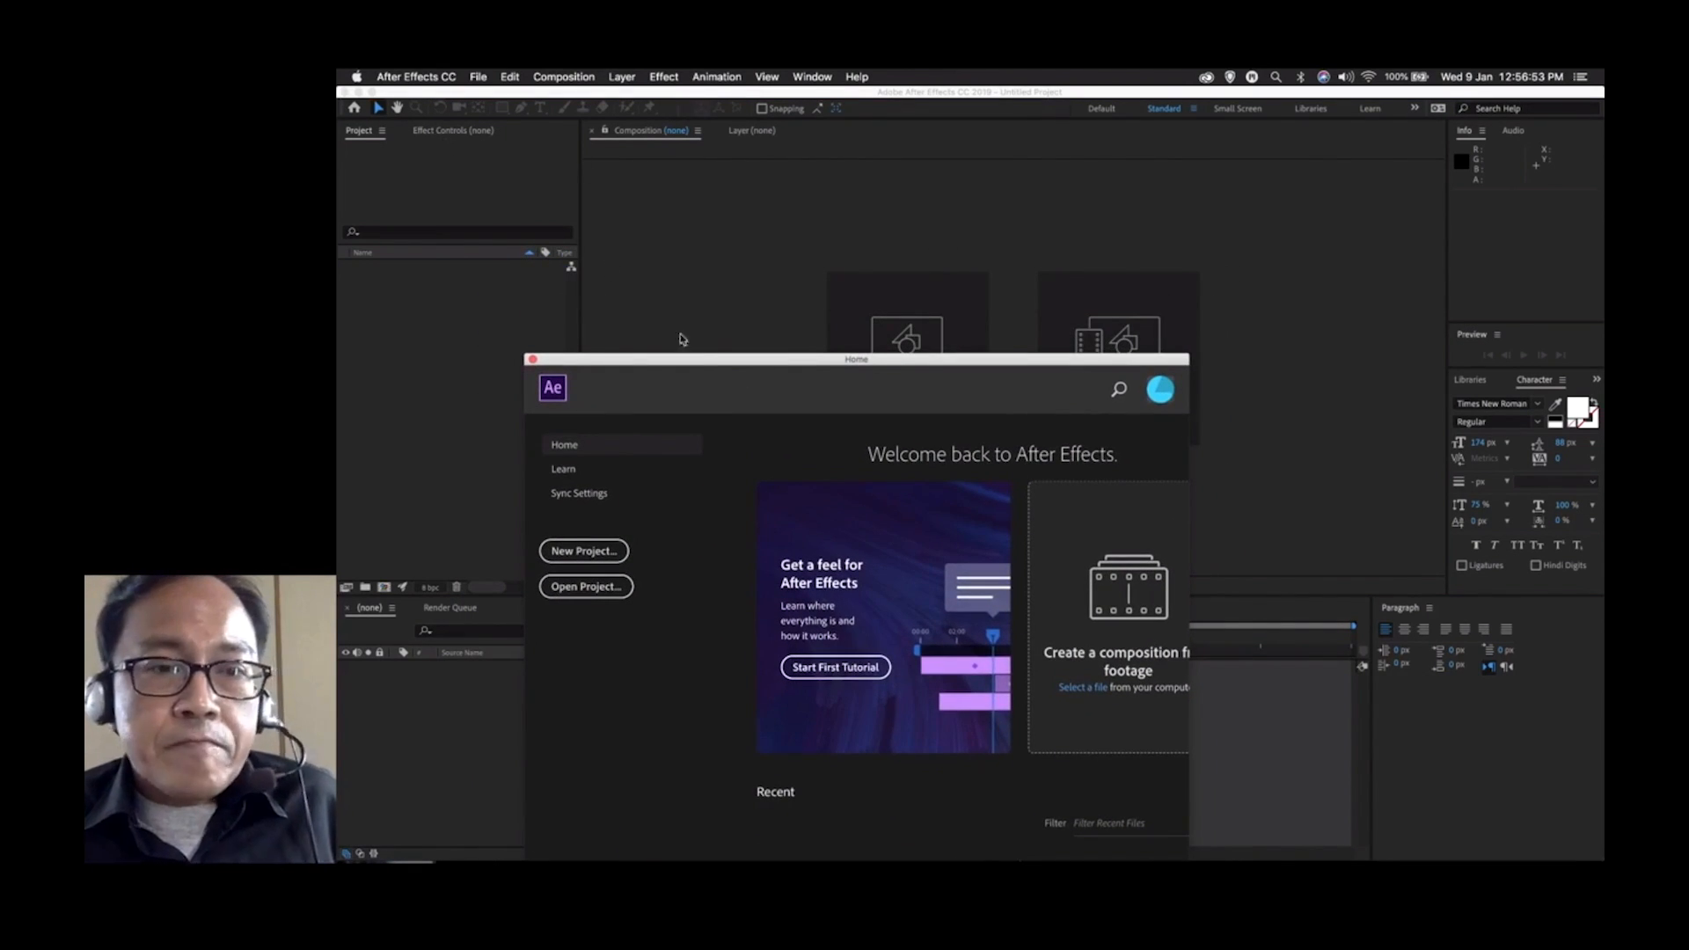
pyautogui.moveTo(725, 369)
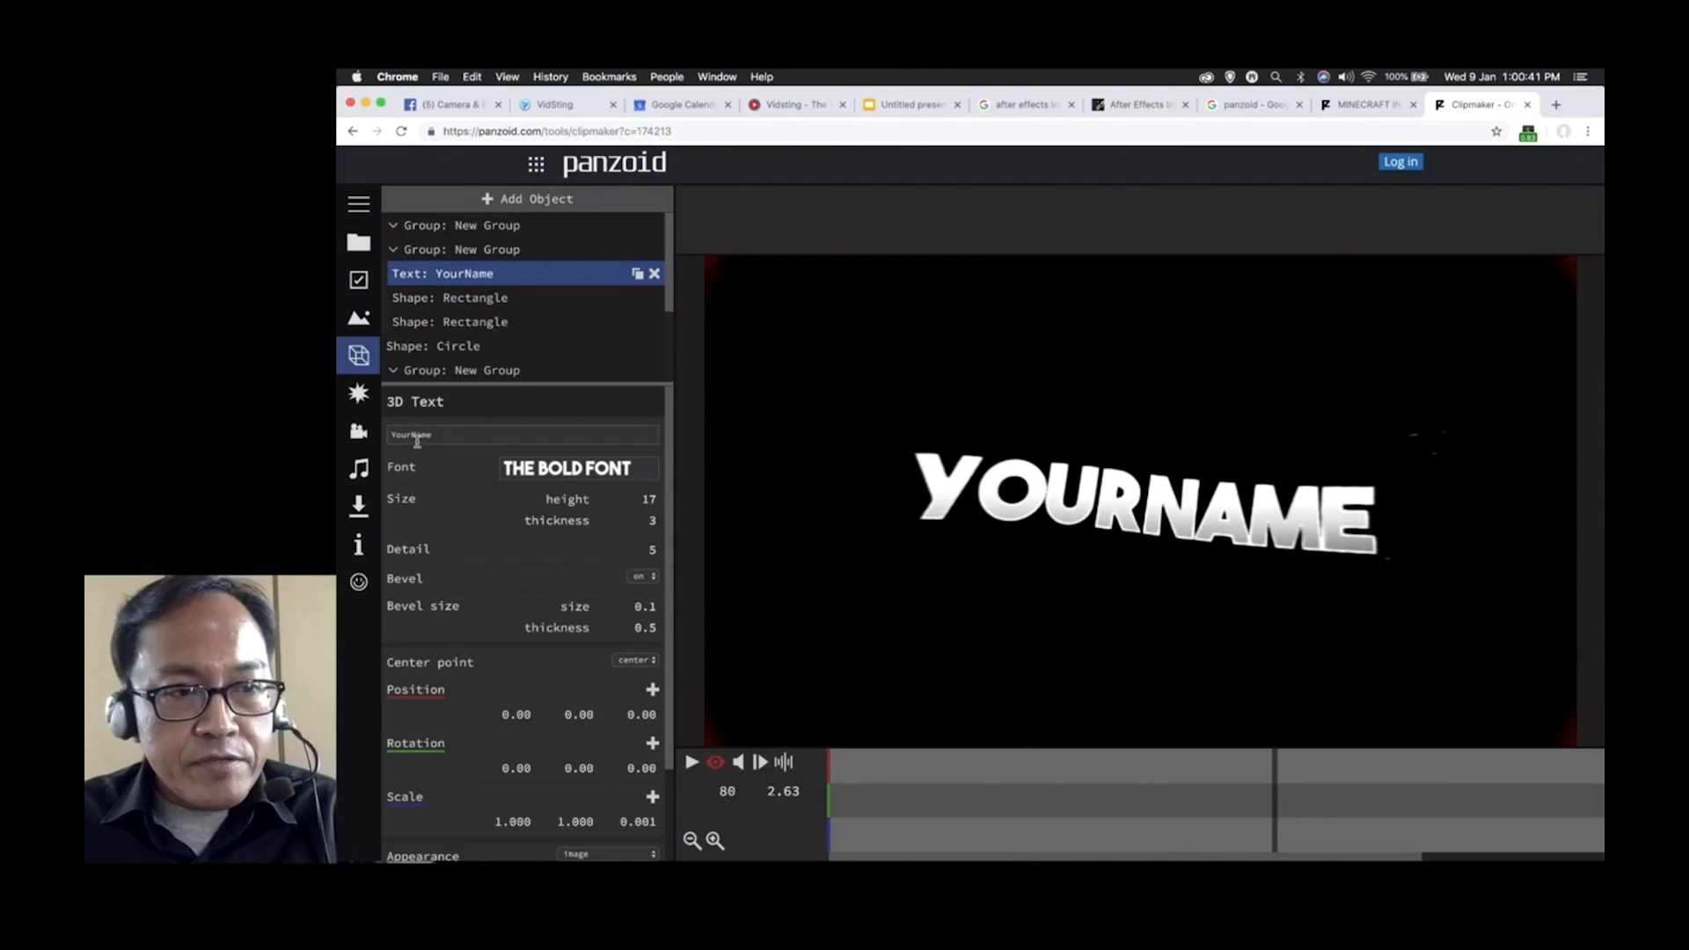
# Set the Panzoid 3D text to VIDEOLANE.COM, preview the animation, and reach the download render settings.
pyautogui.write('VIDEOLANE.COM')
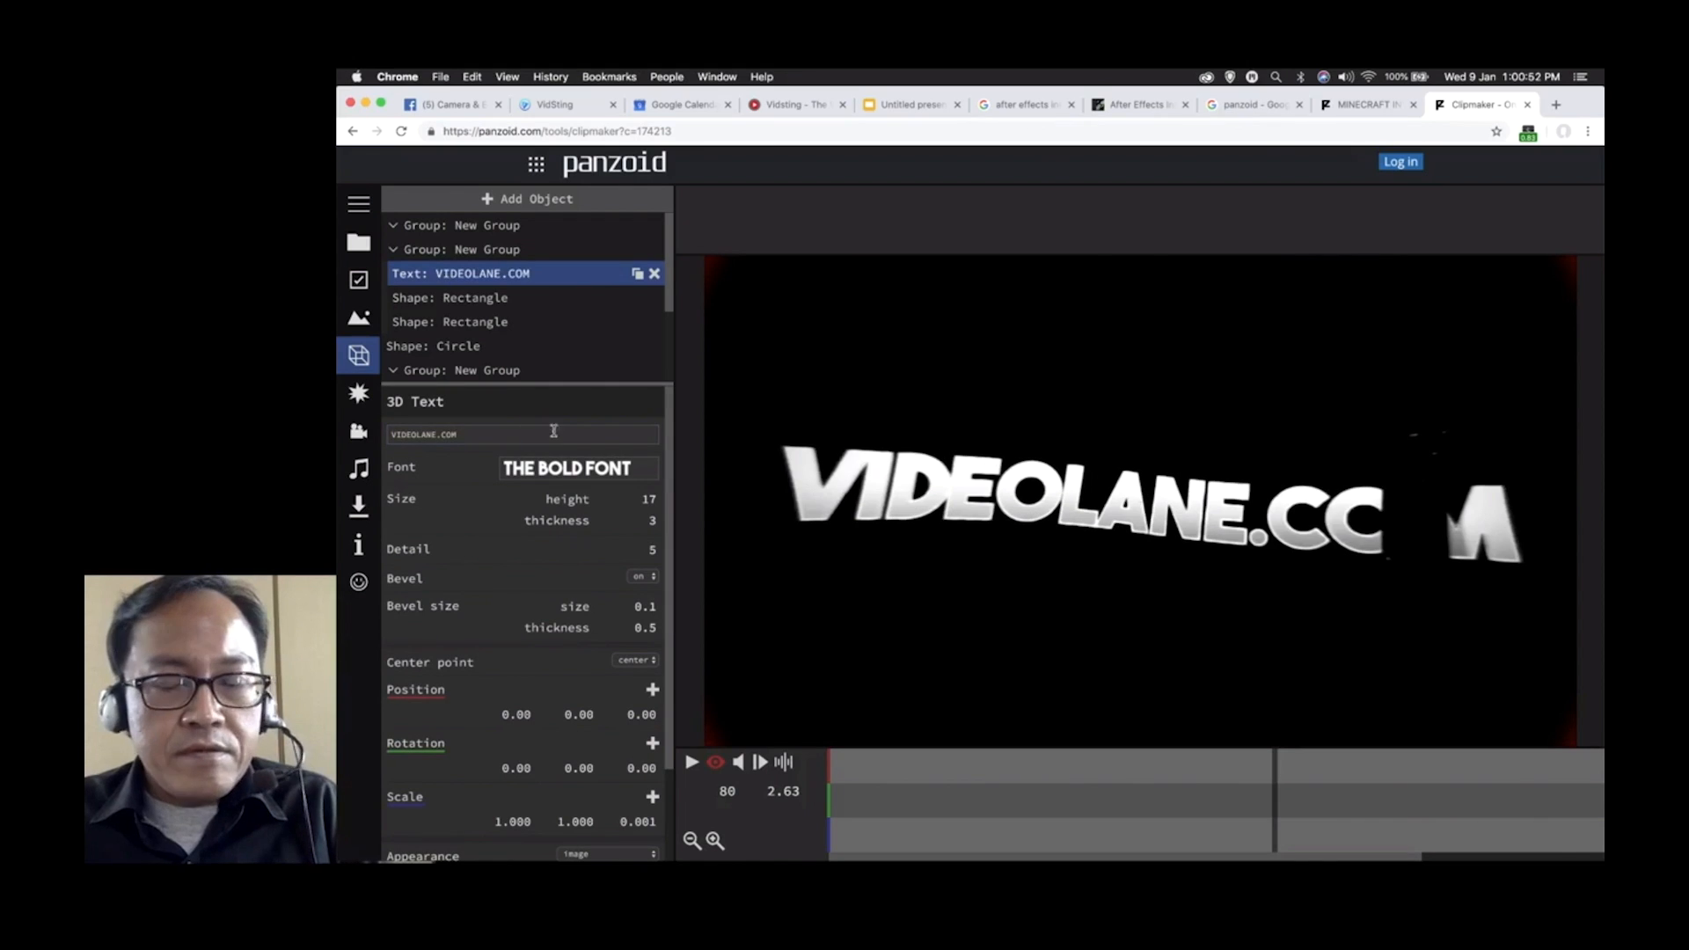
pyautogui.click(693, 762)
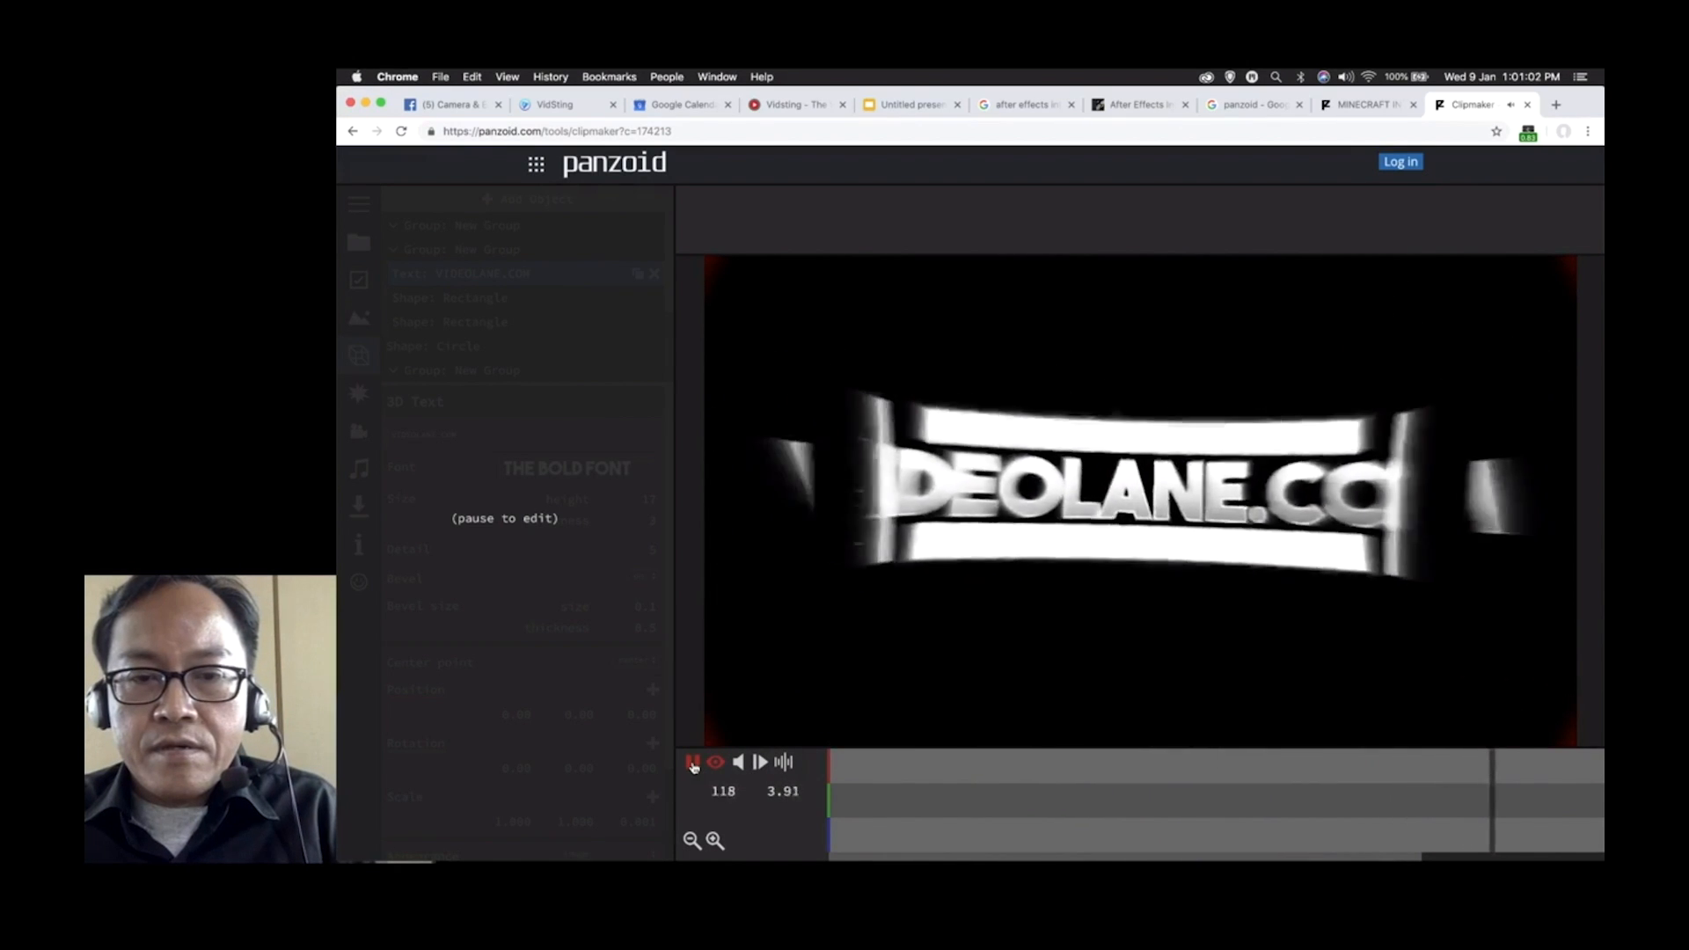
pyautogui.click(694, 762)
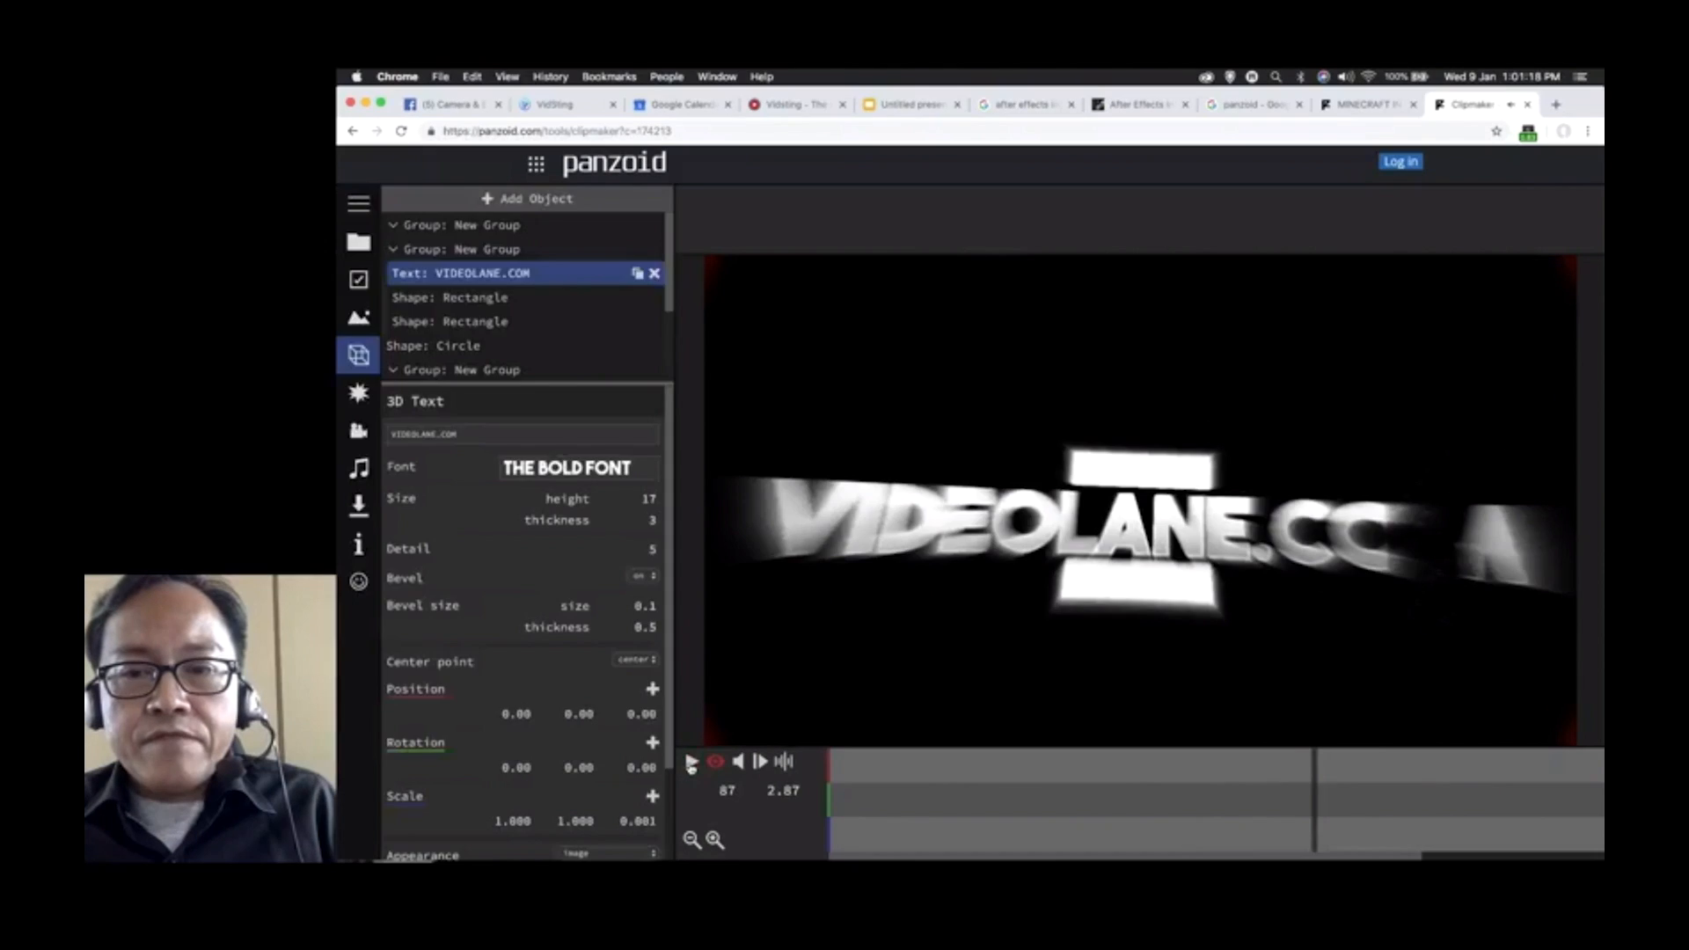
pyautogui.click(359, 506)
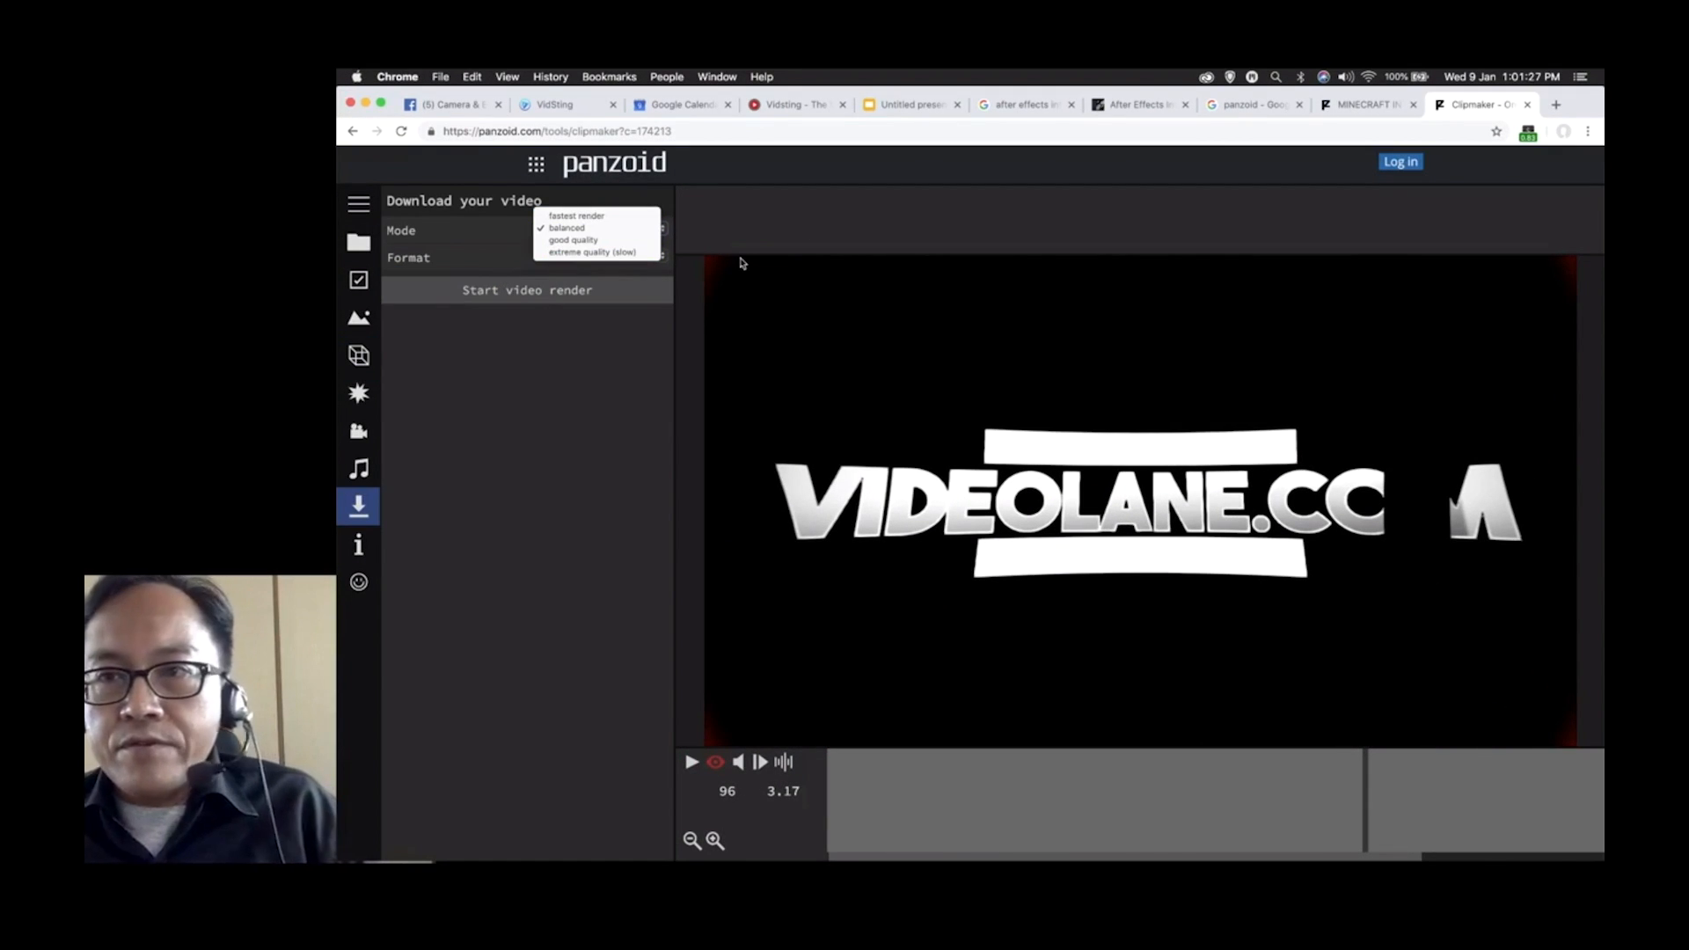
pyautogui.click(910, 104)
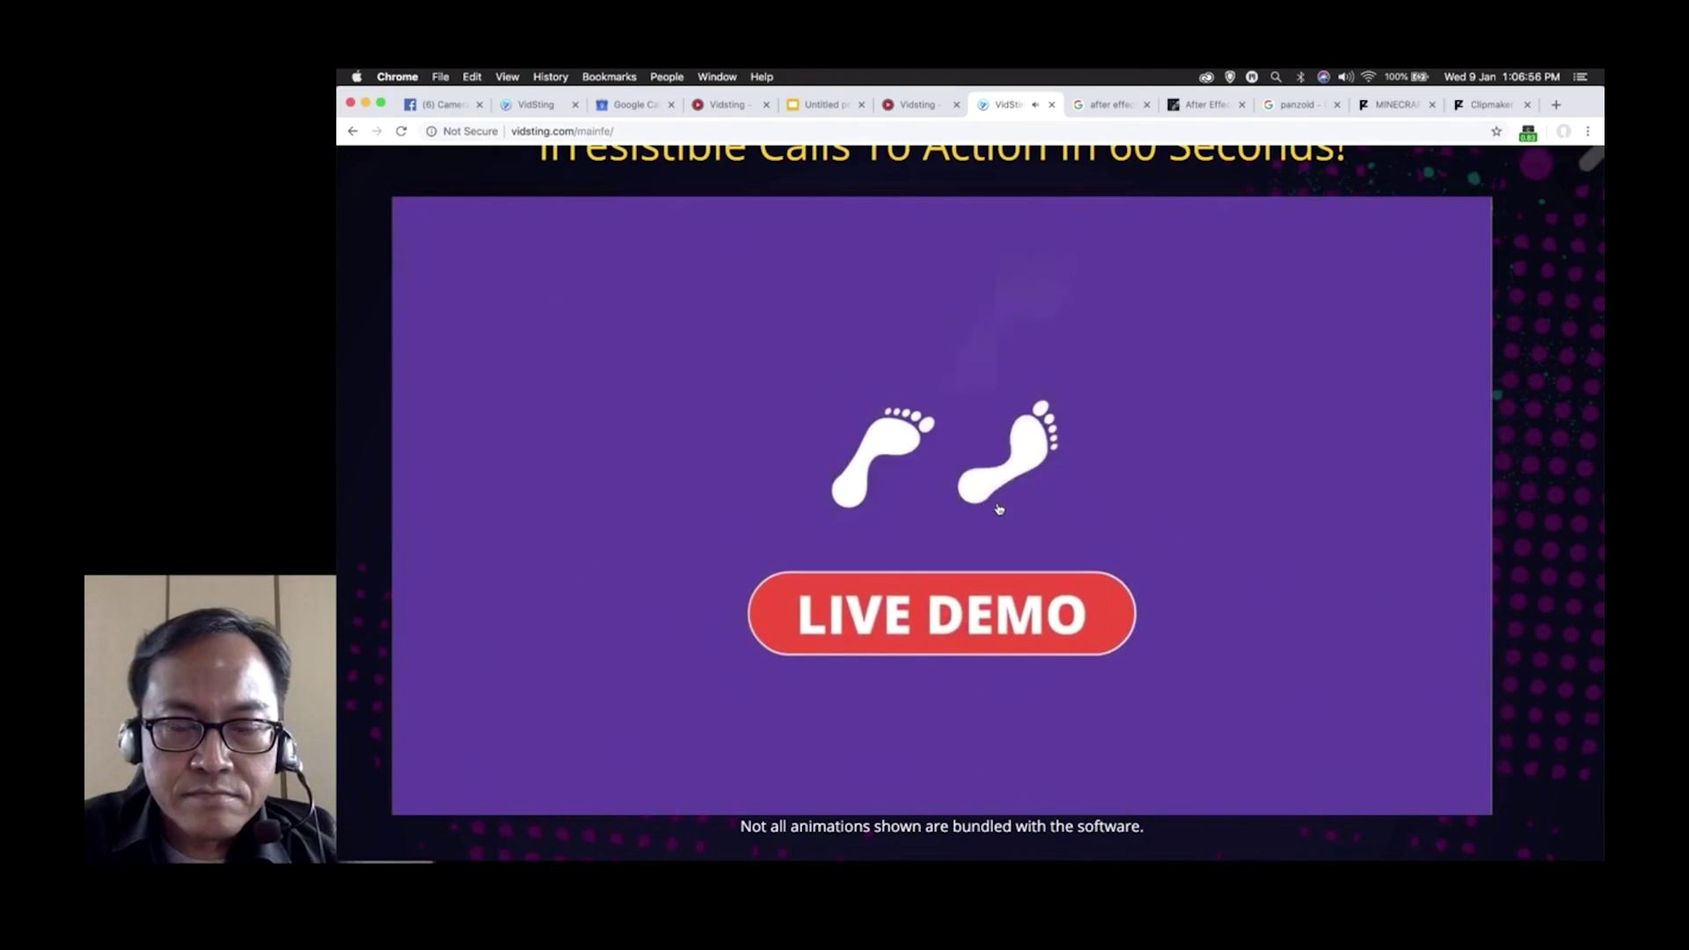
# Start the VidSting live demo, load the logo and add intro.mp3 as the soundtrack at normal speed.
pyautogui.click(939, 616)
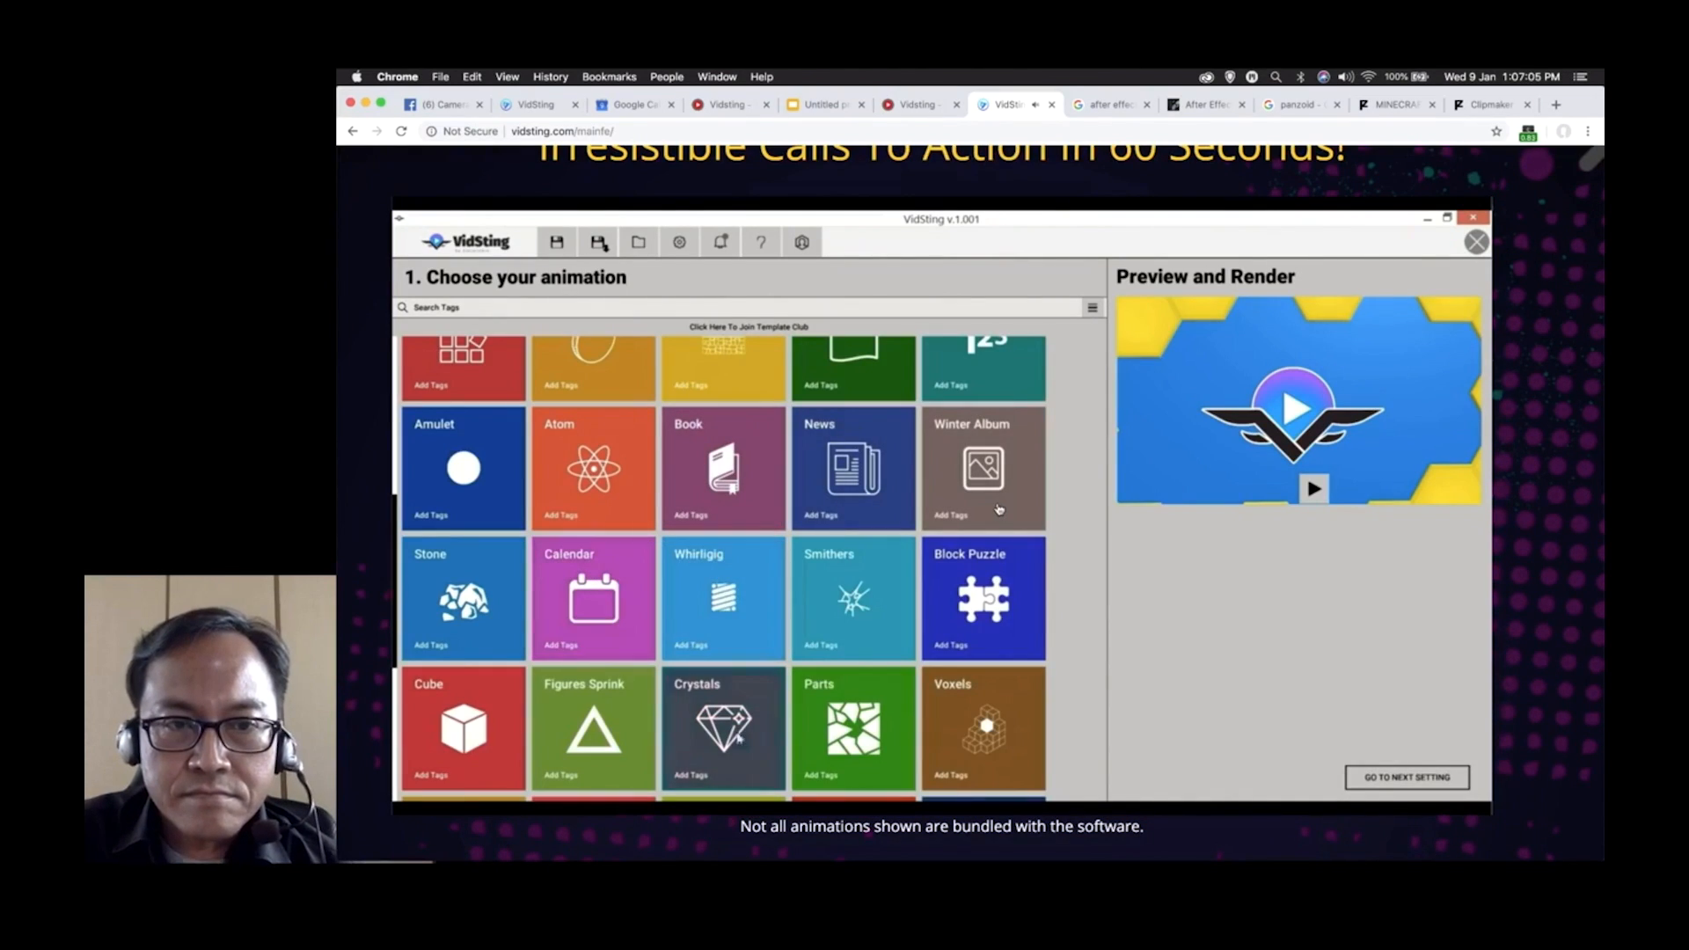
pyautogui.click(1408, 777)
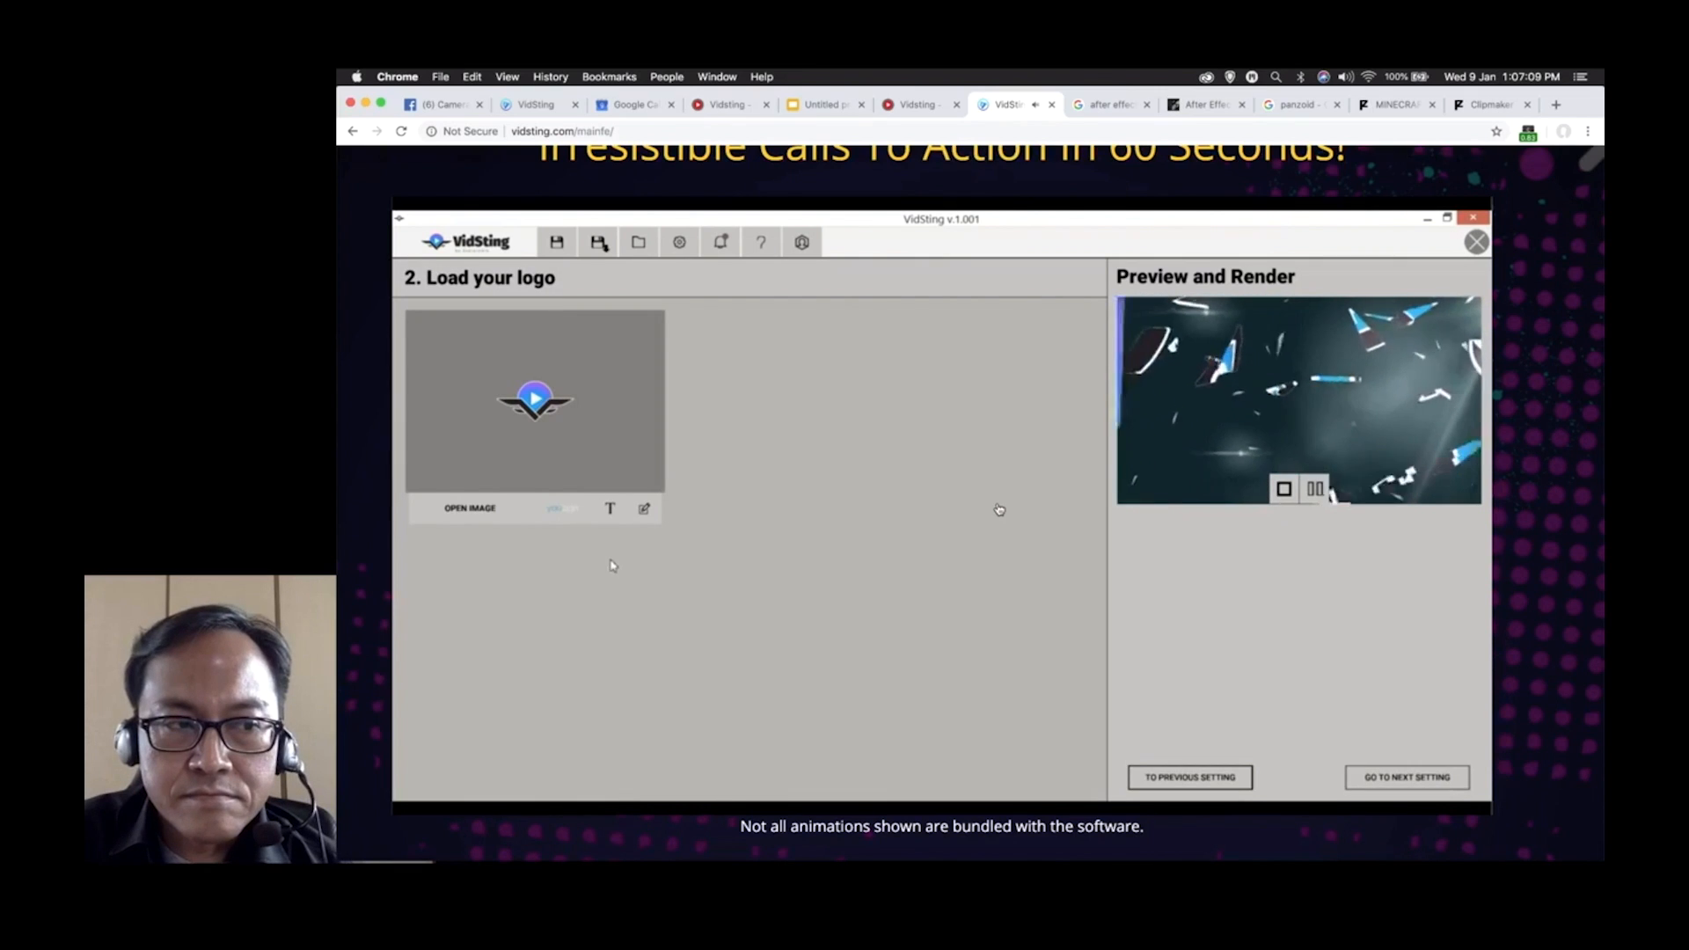
pyautogui.click(468, 508)
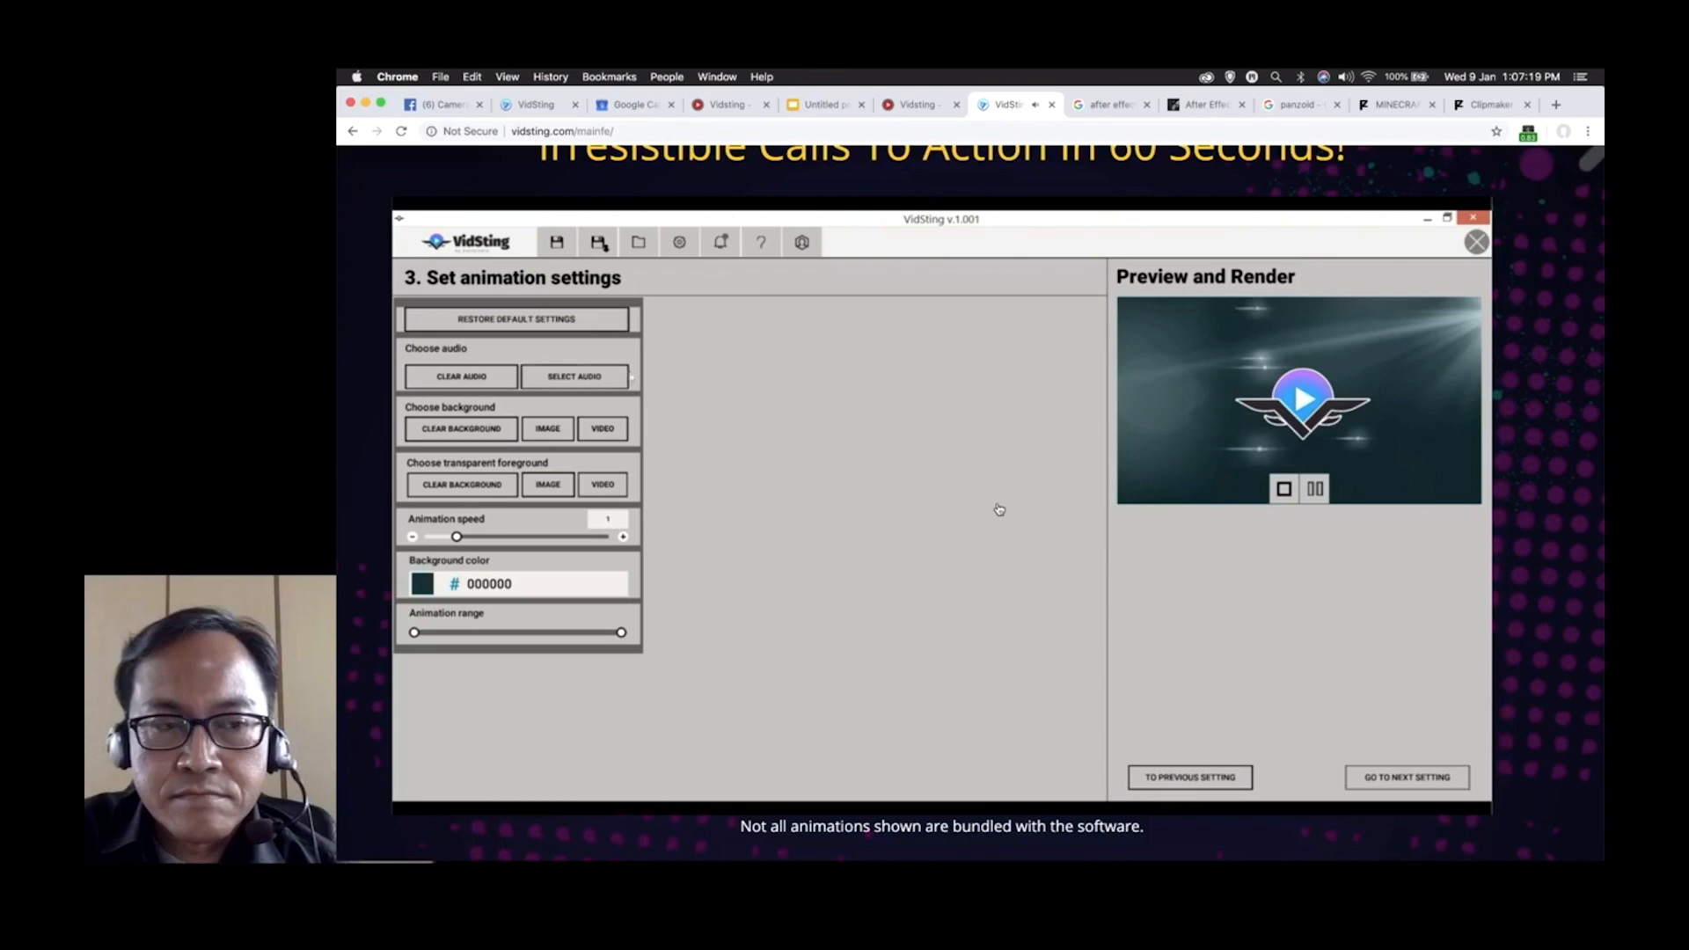
pyautogui.click(574, 377)
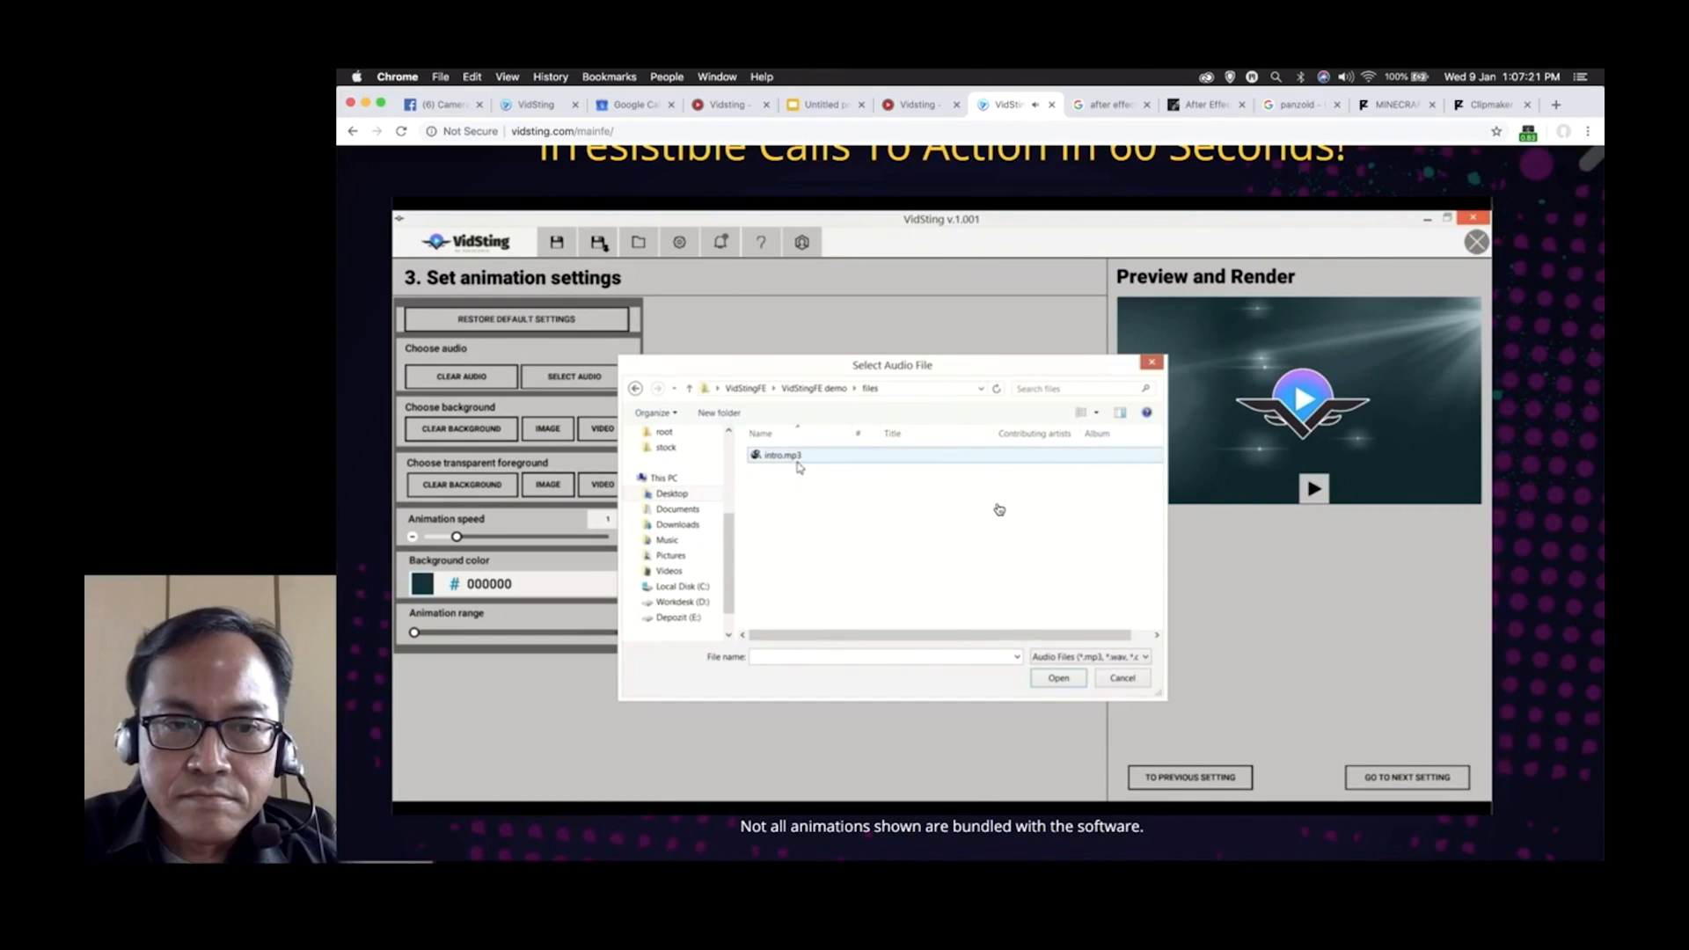
pyautogui.click(1123, 678)
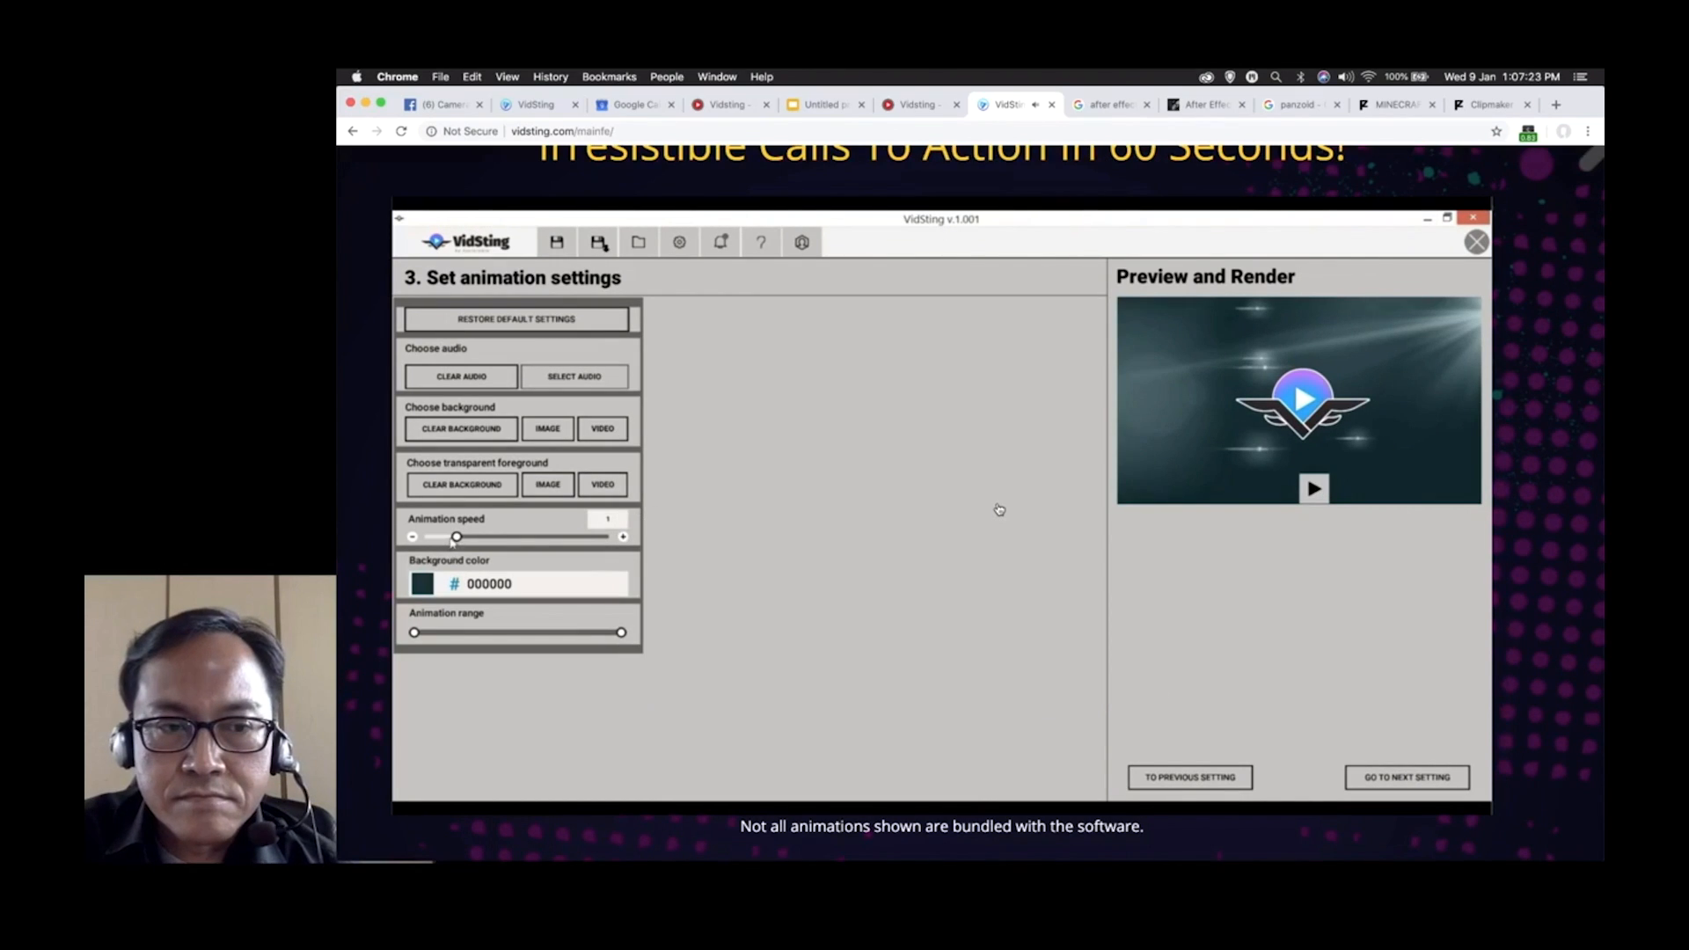
pyautogui.moveTo(454, 535); pyautogui.dragTo(472, 535)
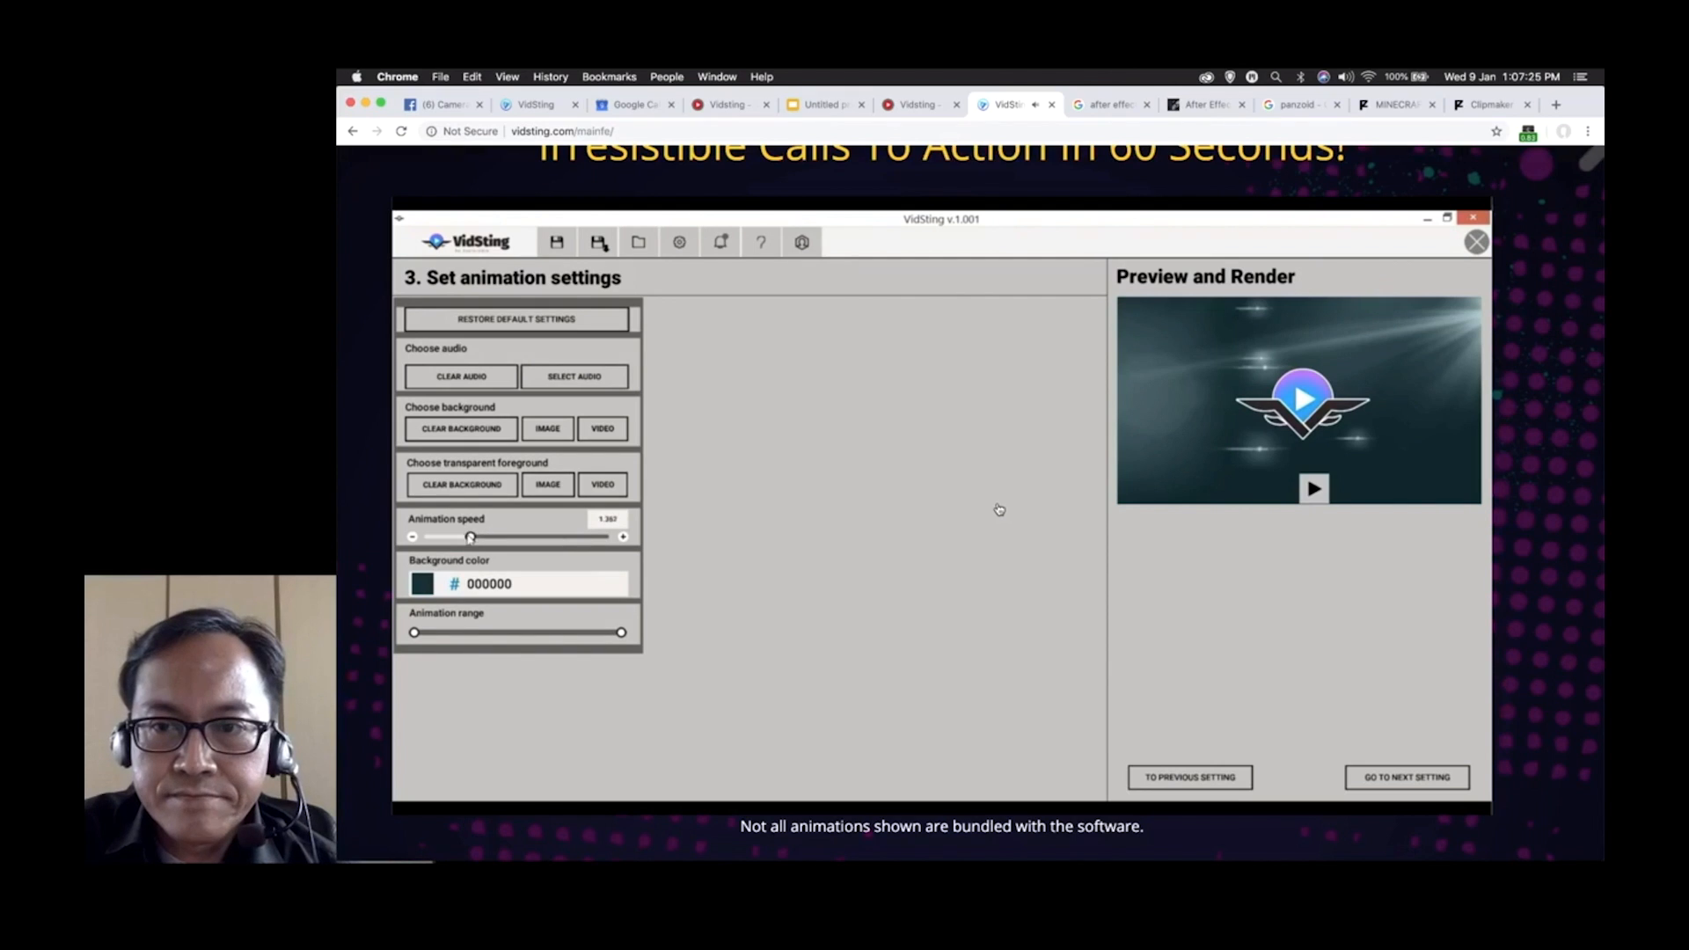
pyautogui.moveTo(470, 535); pyautogui.dragTo(463, 535)
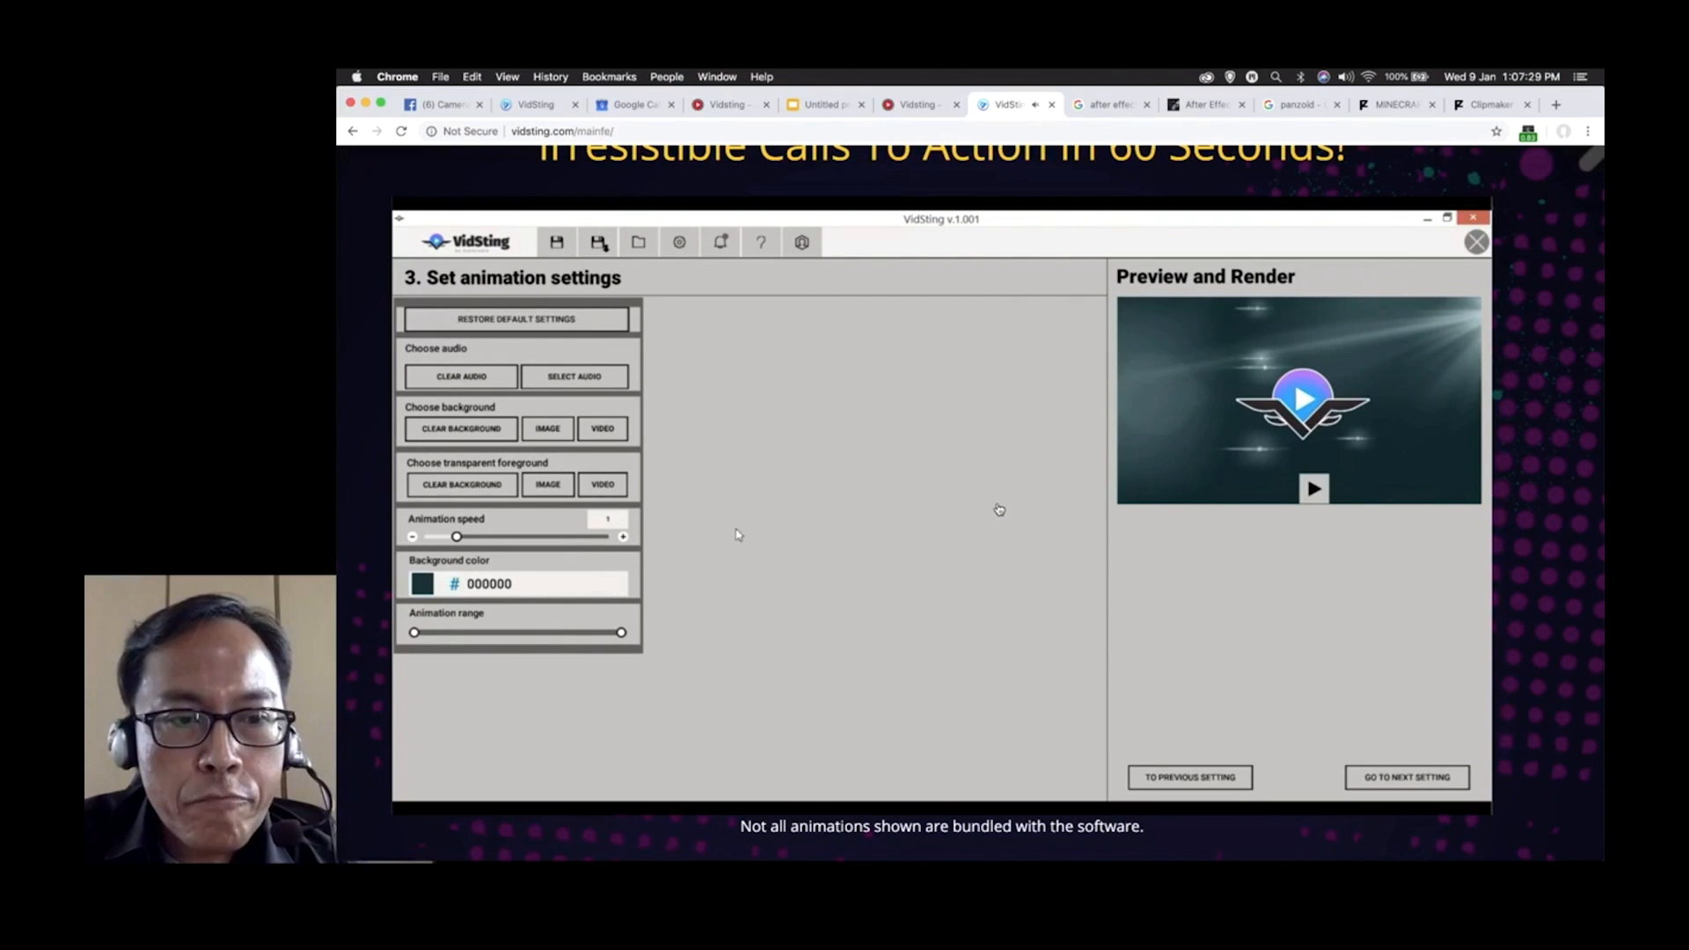
# Keep transparent video off and render the intro as an MP4, saving the file.
pyautogui.click(1406, 778)
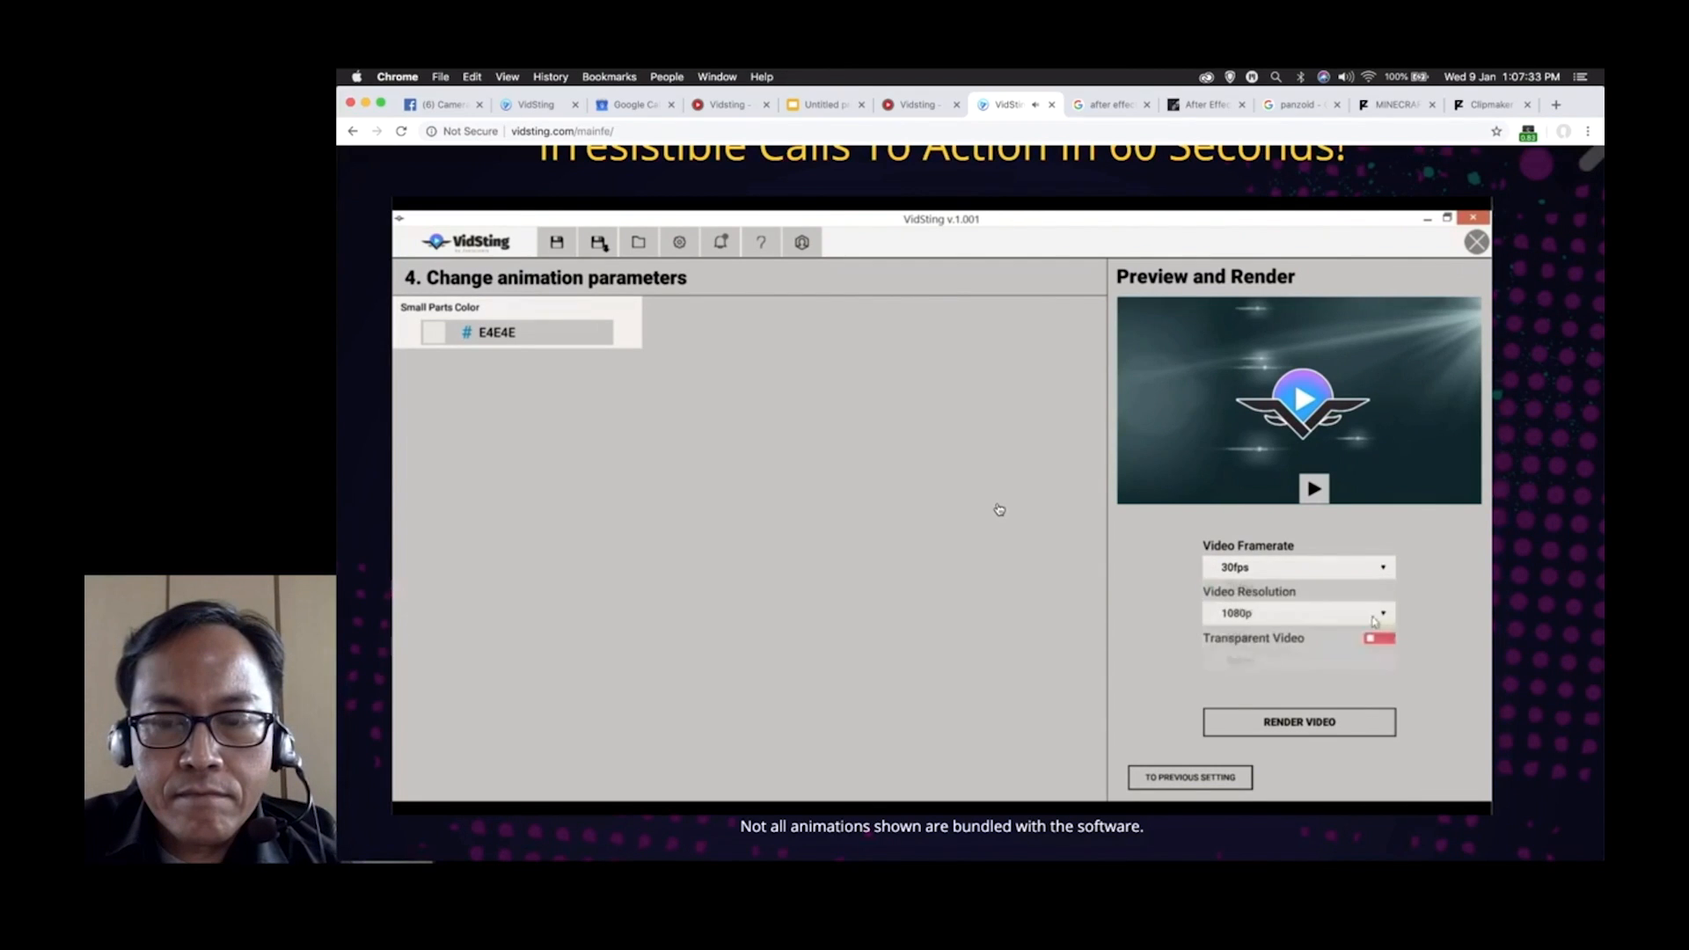
pyautogui.click(1376, 638)
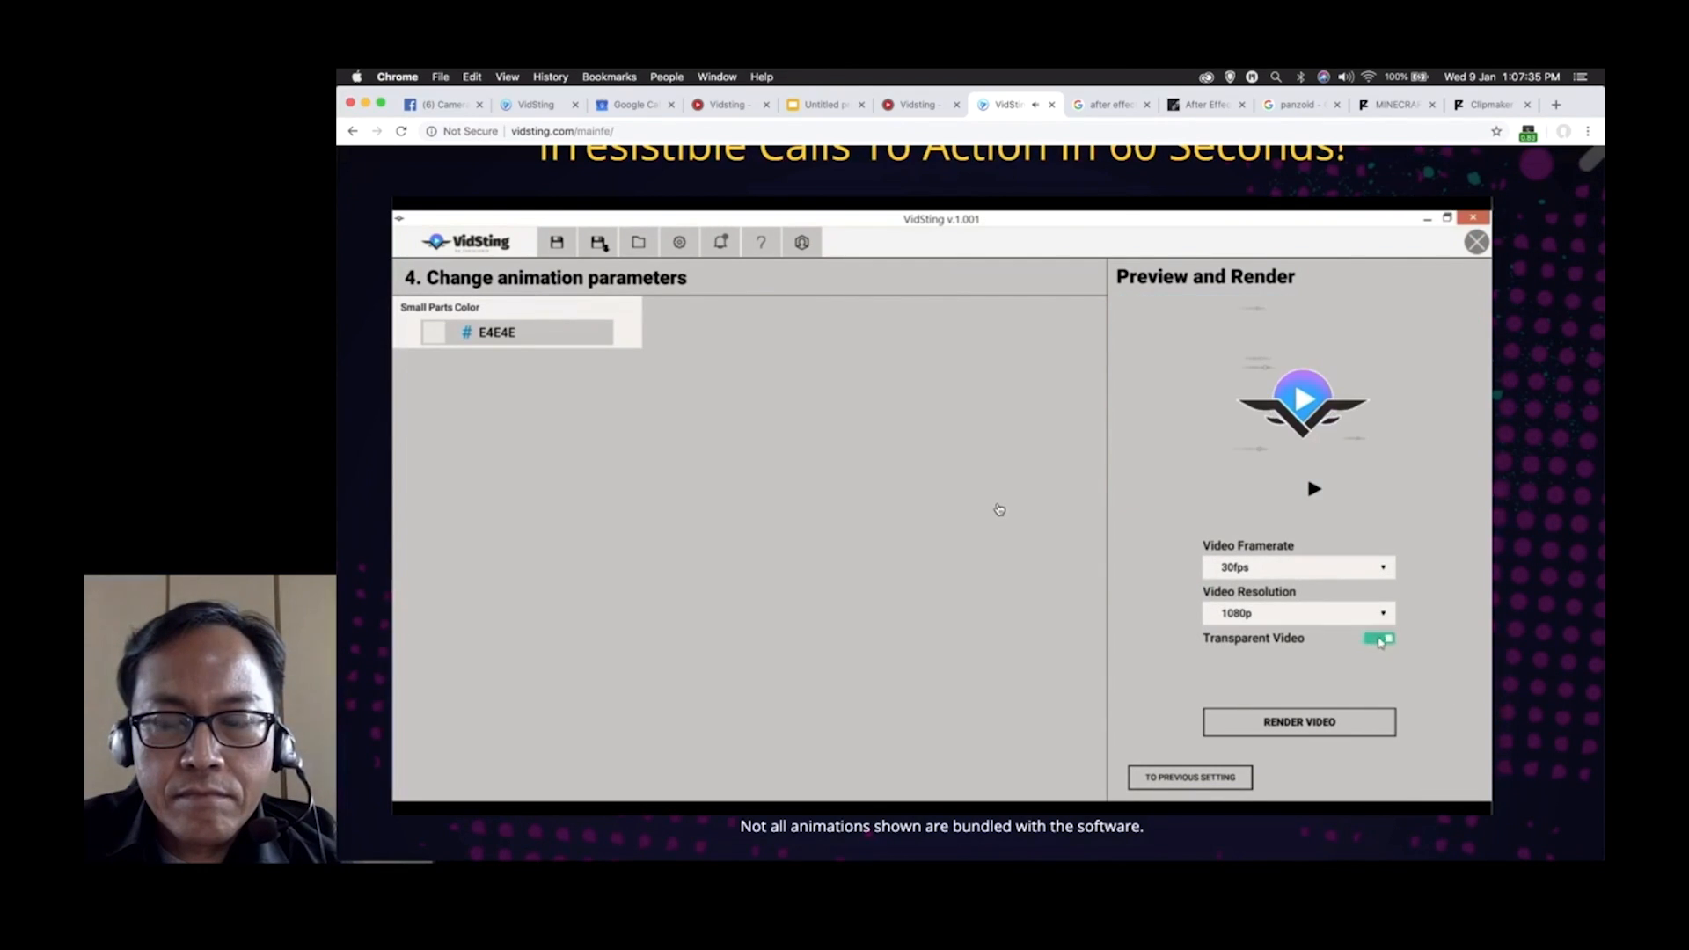
pyautogui.click(1380, 638)
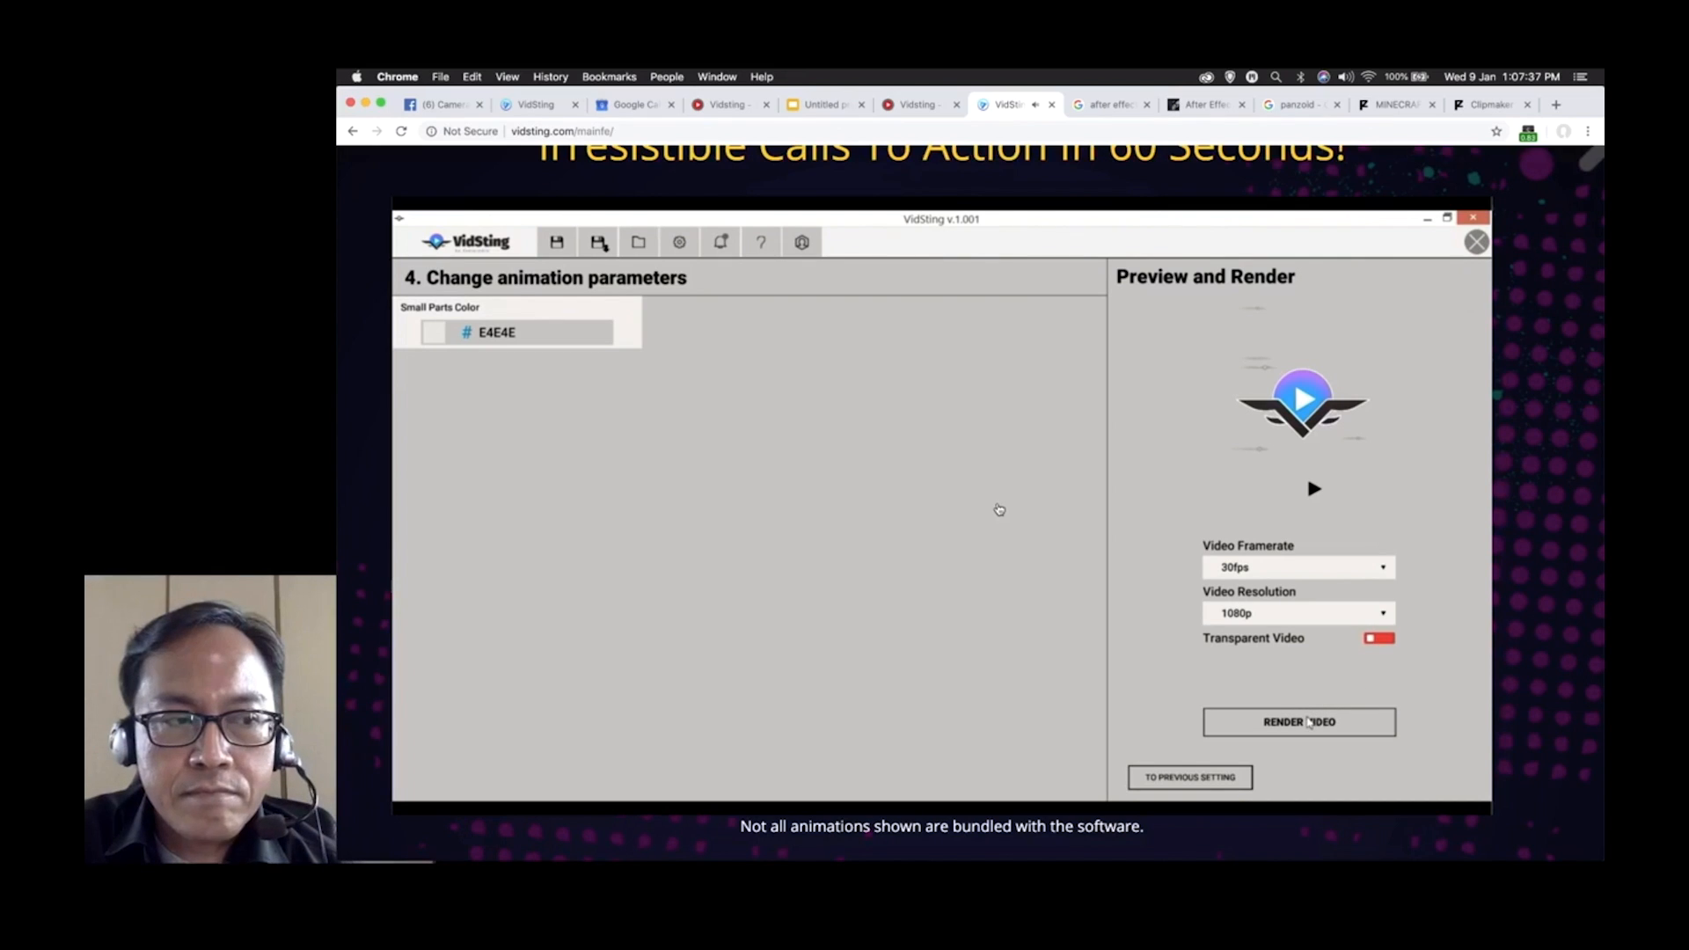
pyautogui.click(1298, 721)
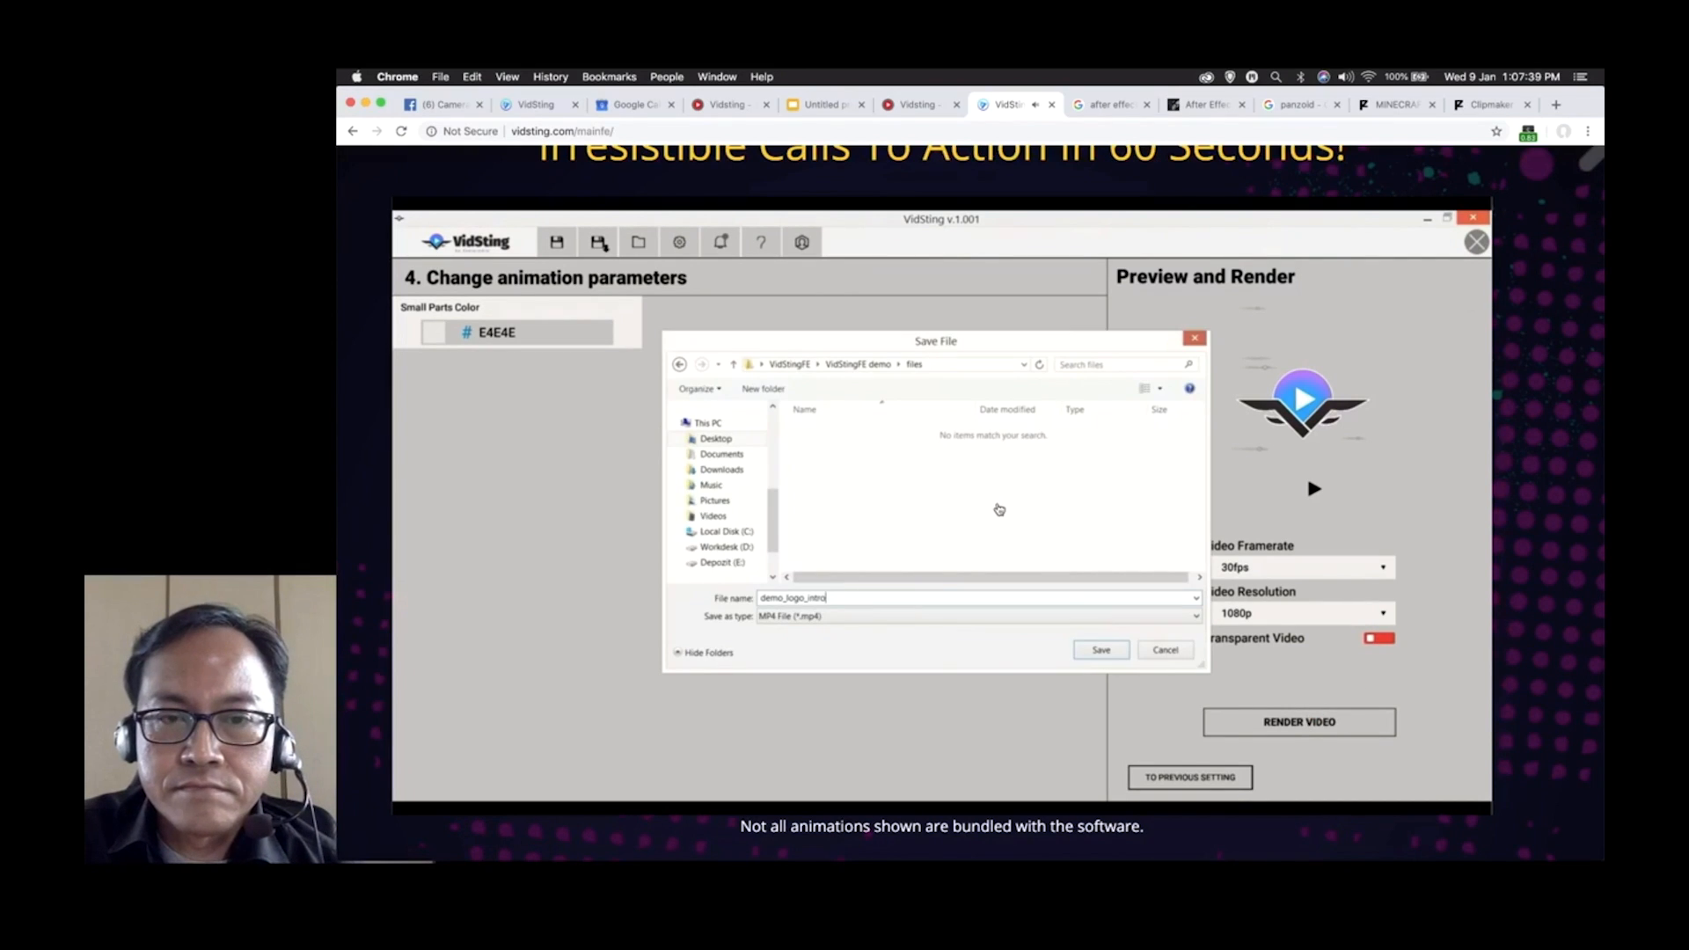
pyautogui.click(1102, 649)
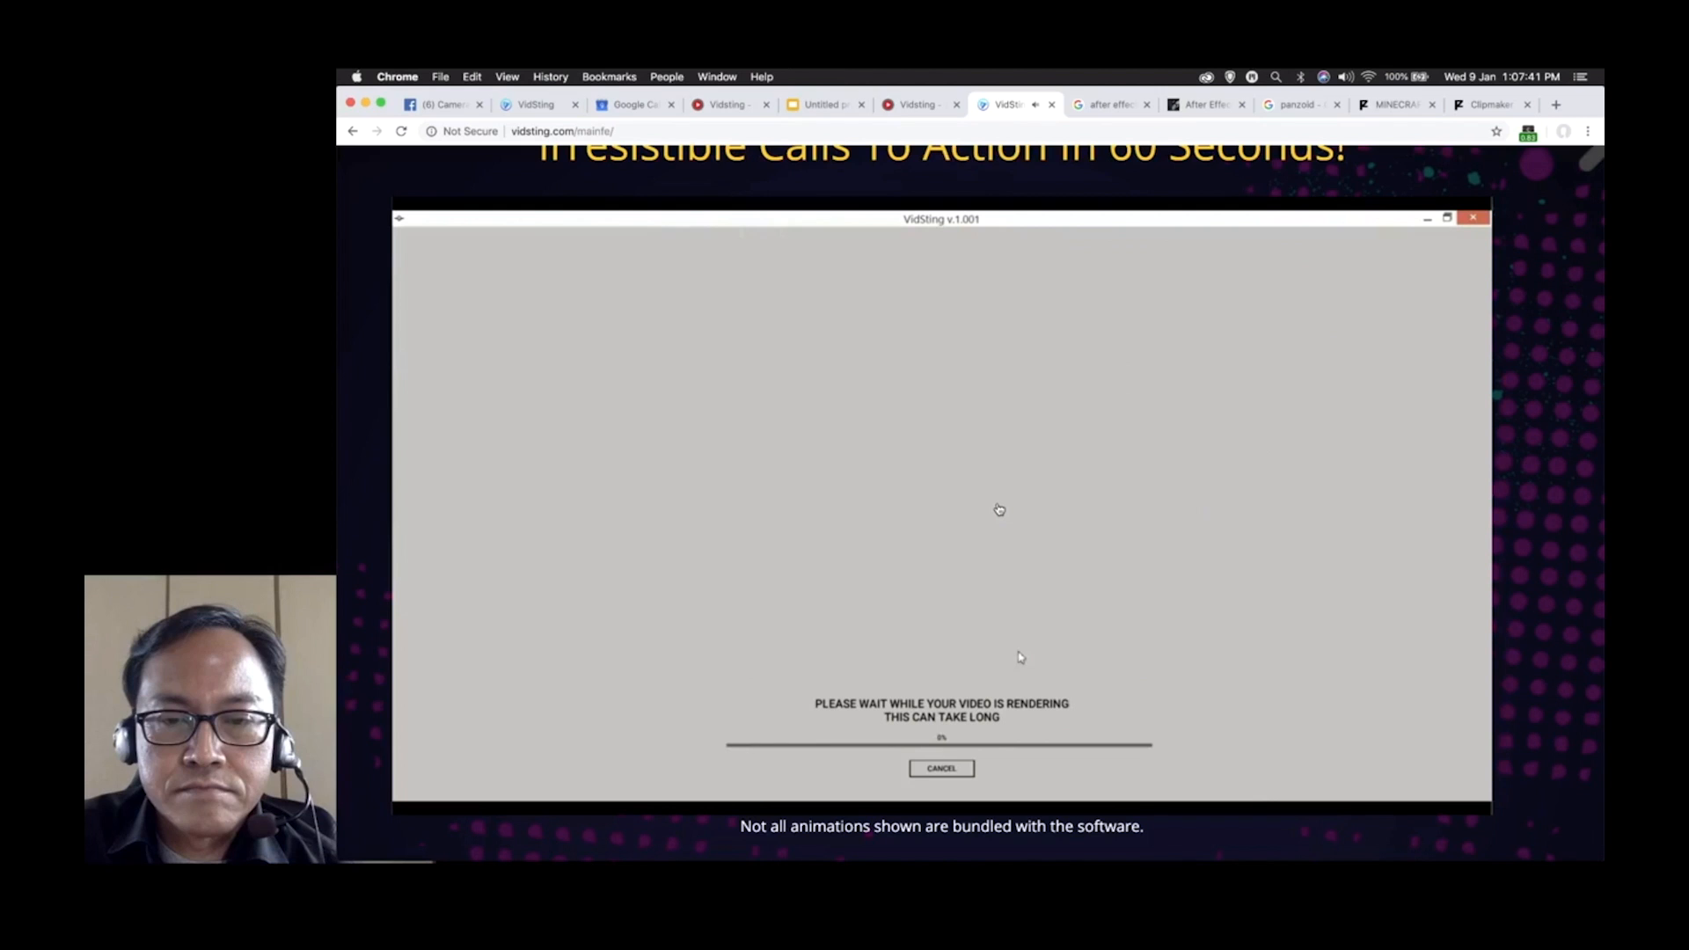
pyautogui.moveTo(1123, 650)
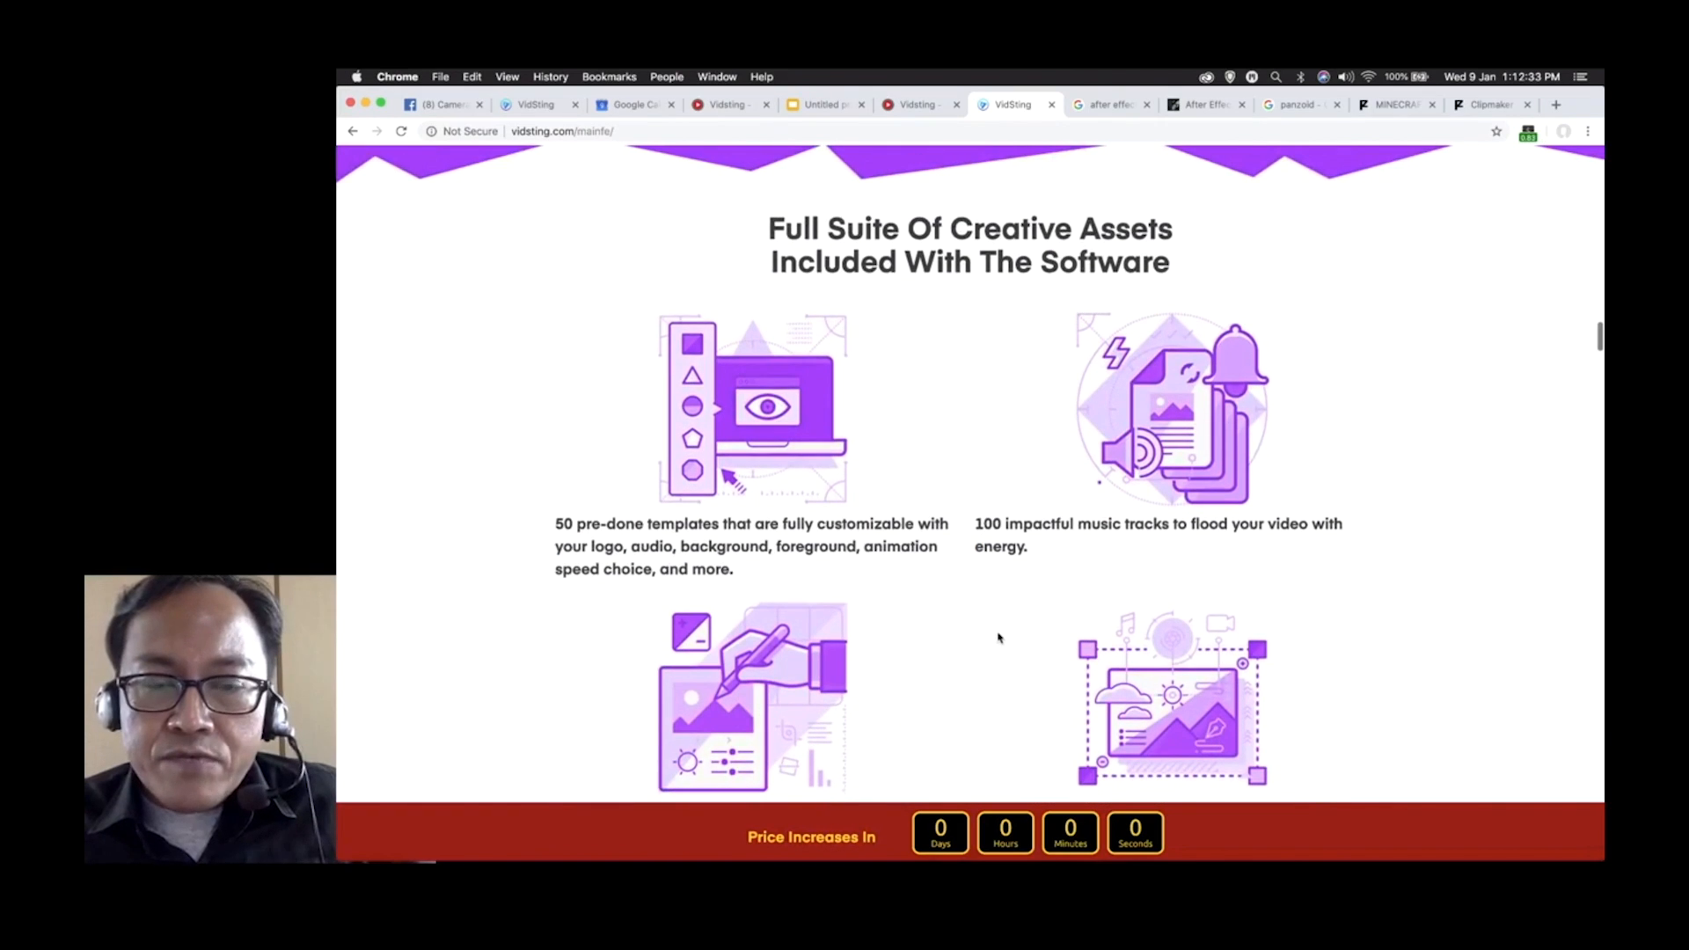
# Scroll VidSting's assets, FAQ and pricing ($27 personal, $29 commercial), then return to the Slides deck.
pyautogui.scroll(-3)
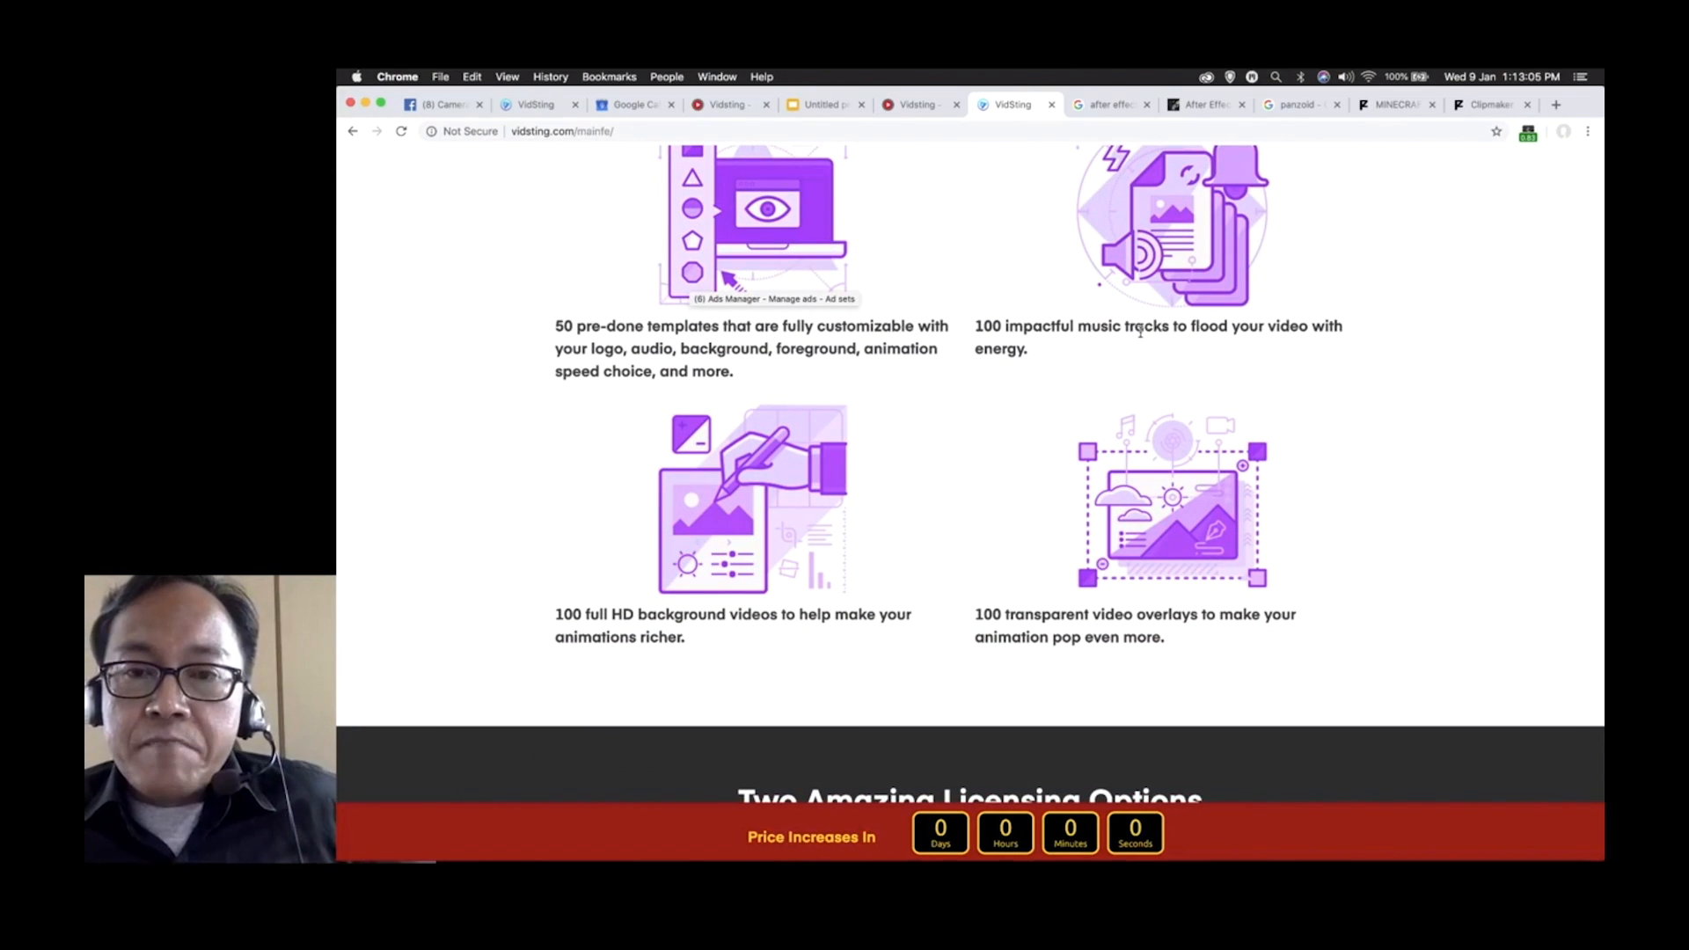
pyautogui.moveTo(637, 632)
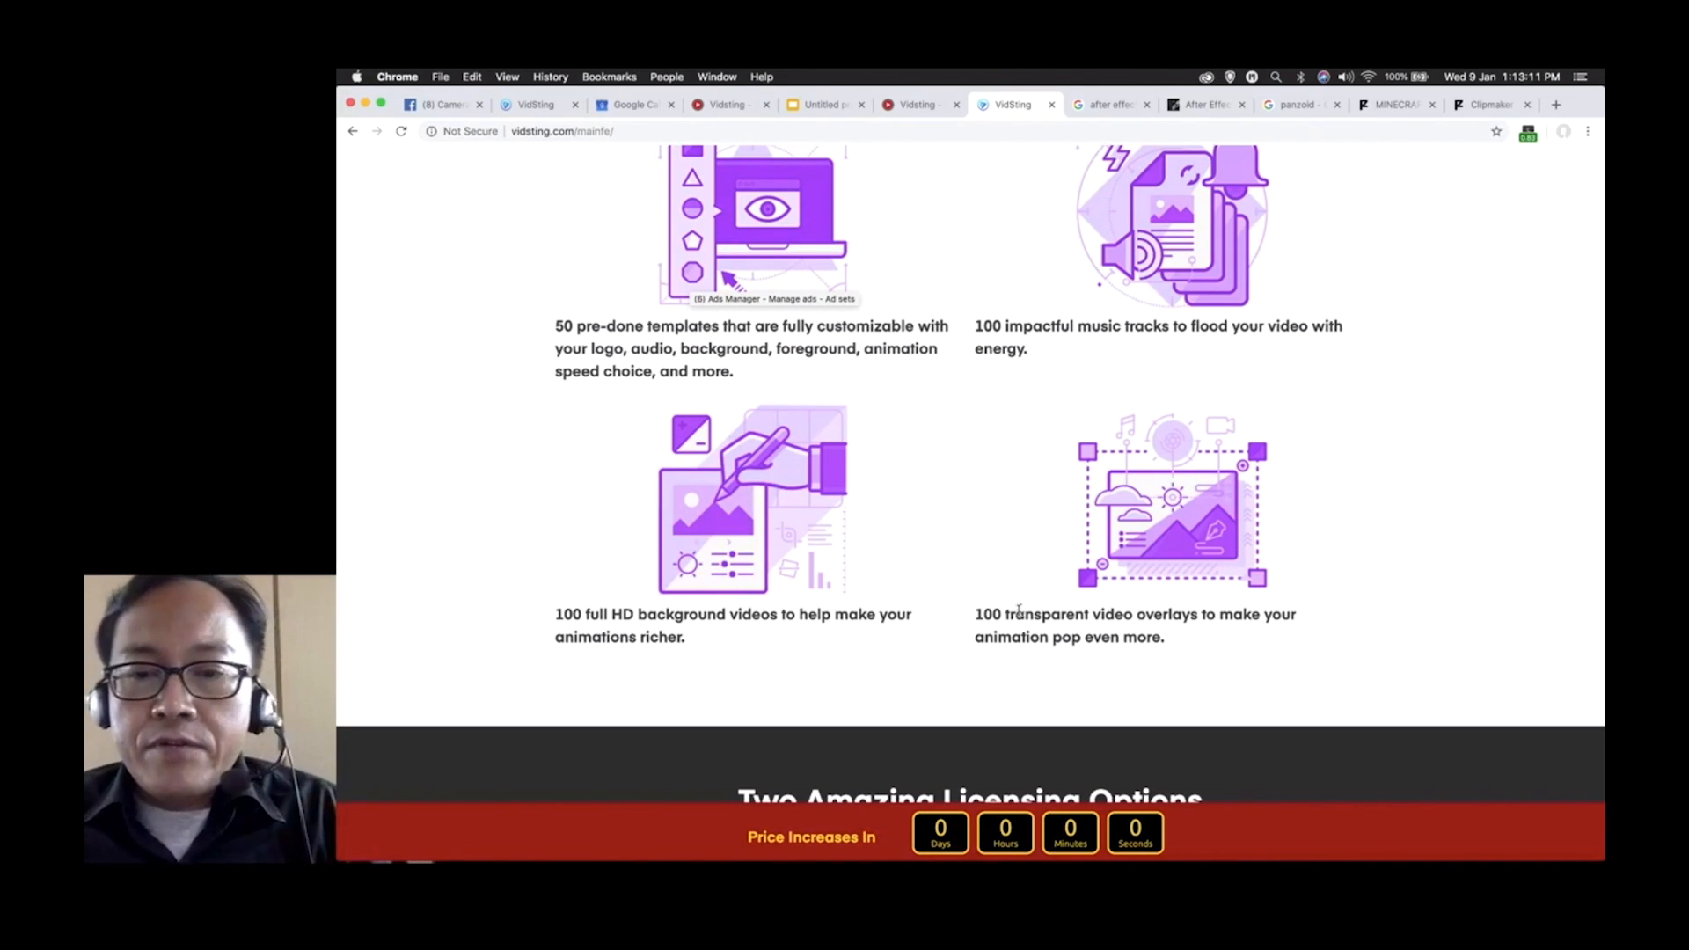
pyautogui.scroll(-3)
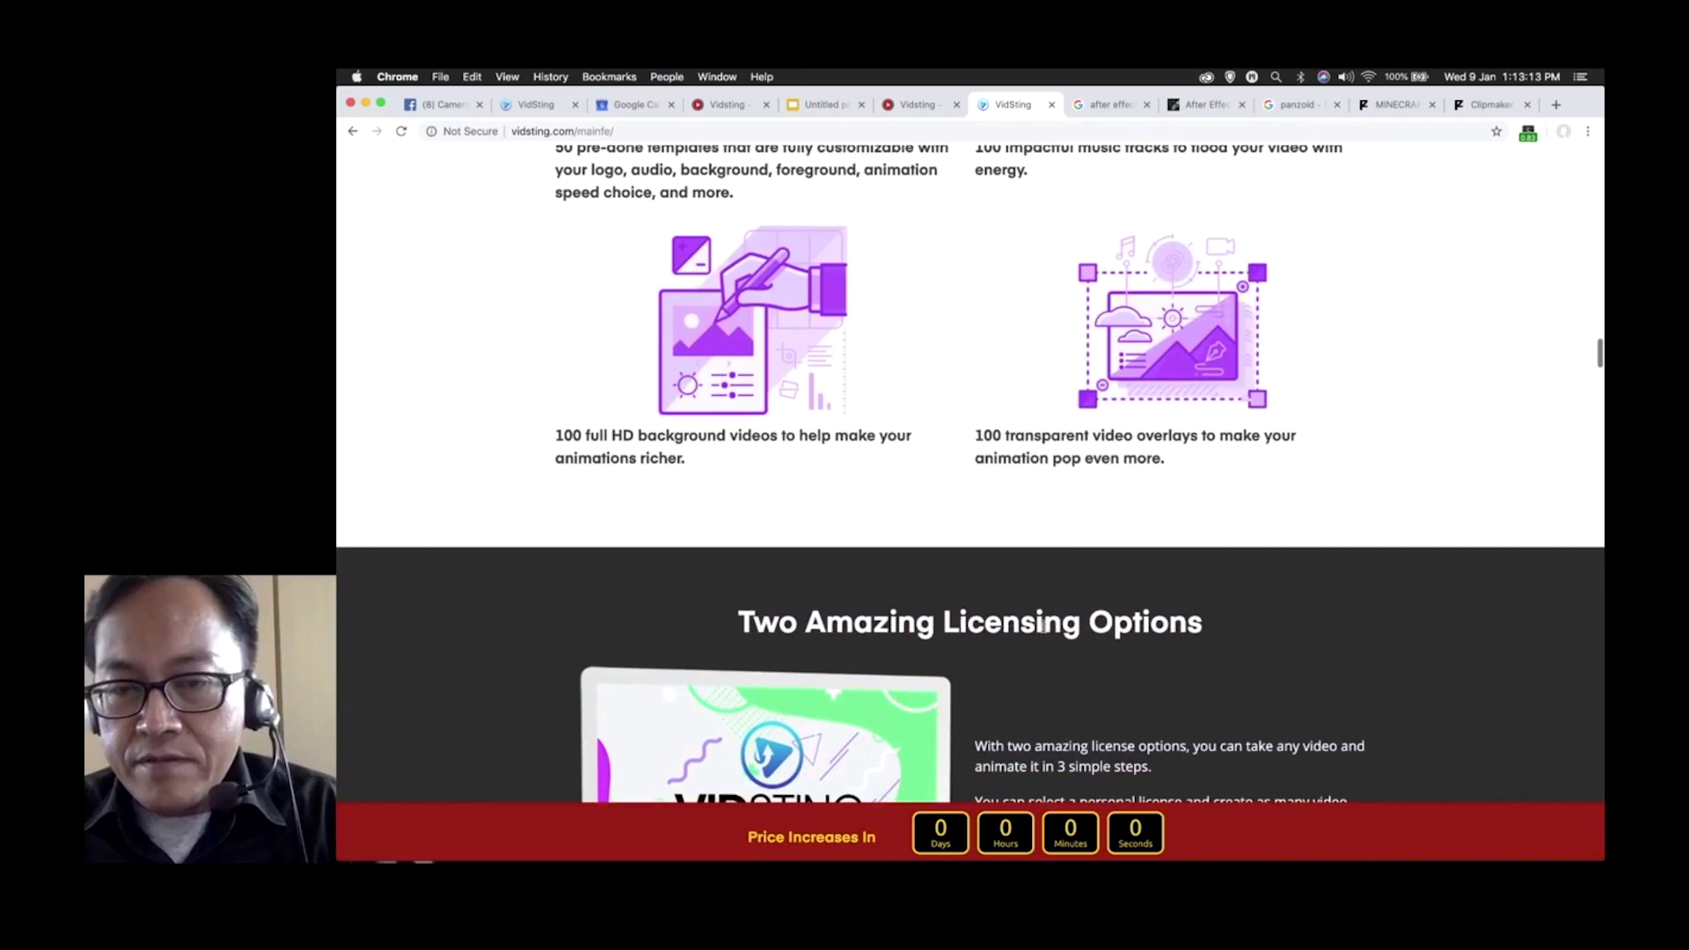
pyautogui.scroll(-3)
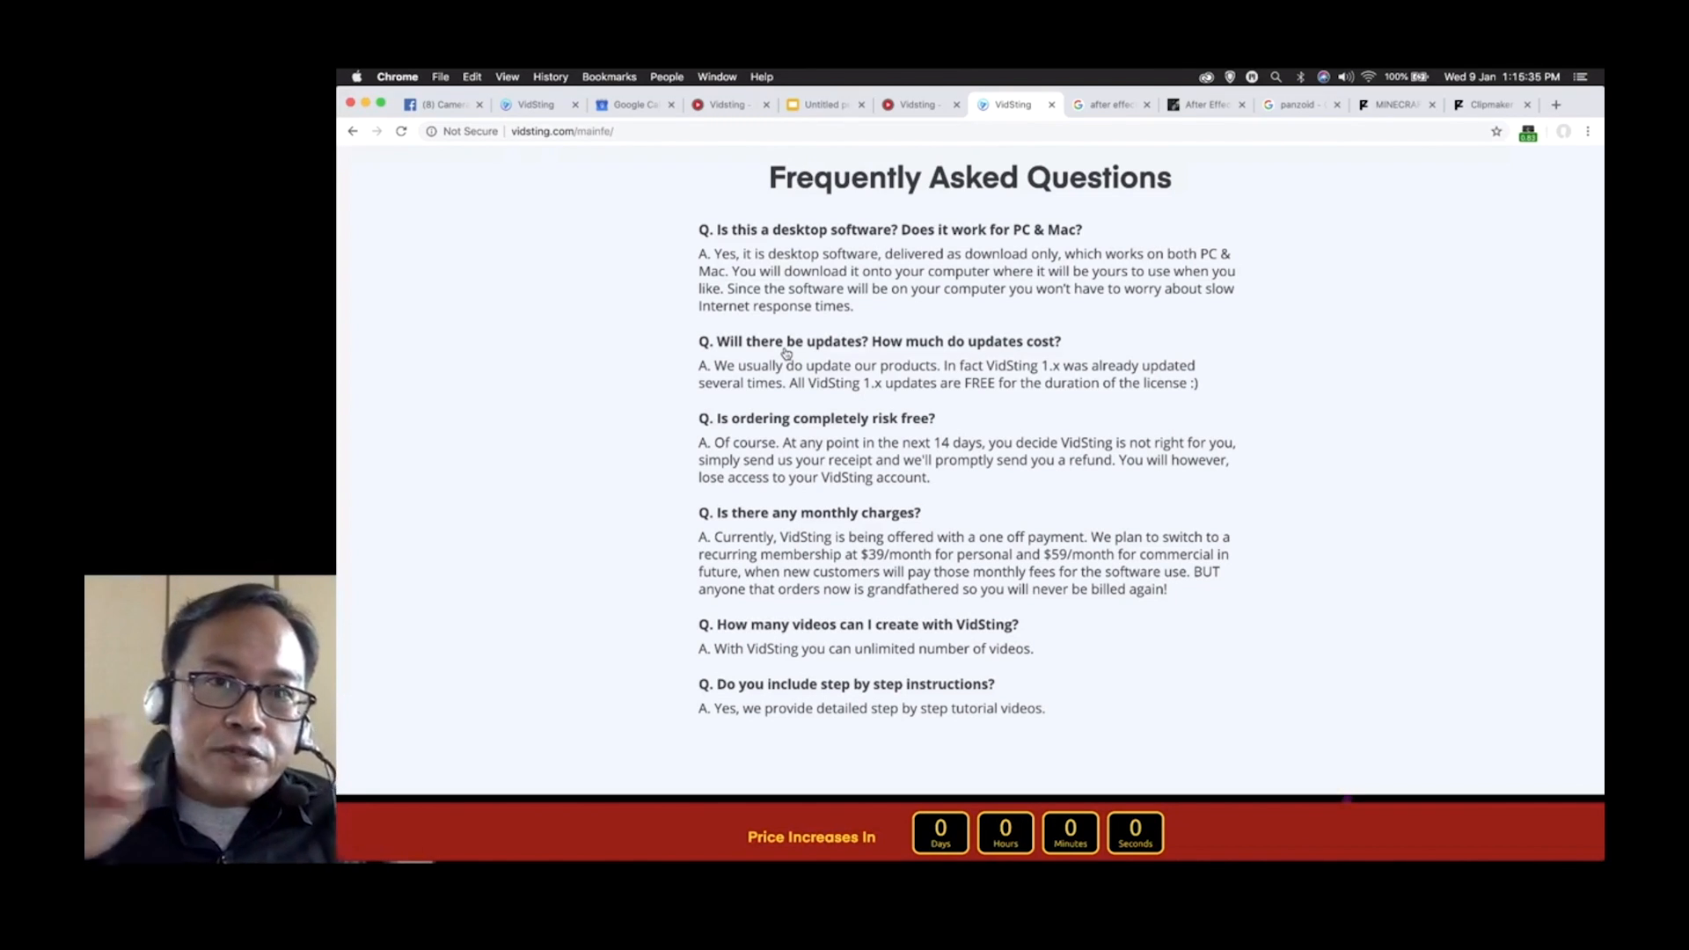
pyautogui.scroll(-3)
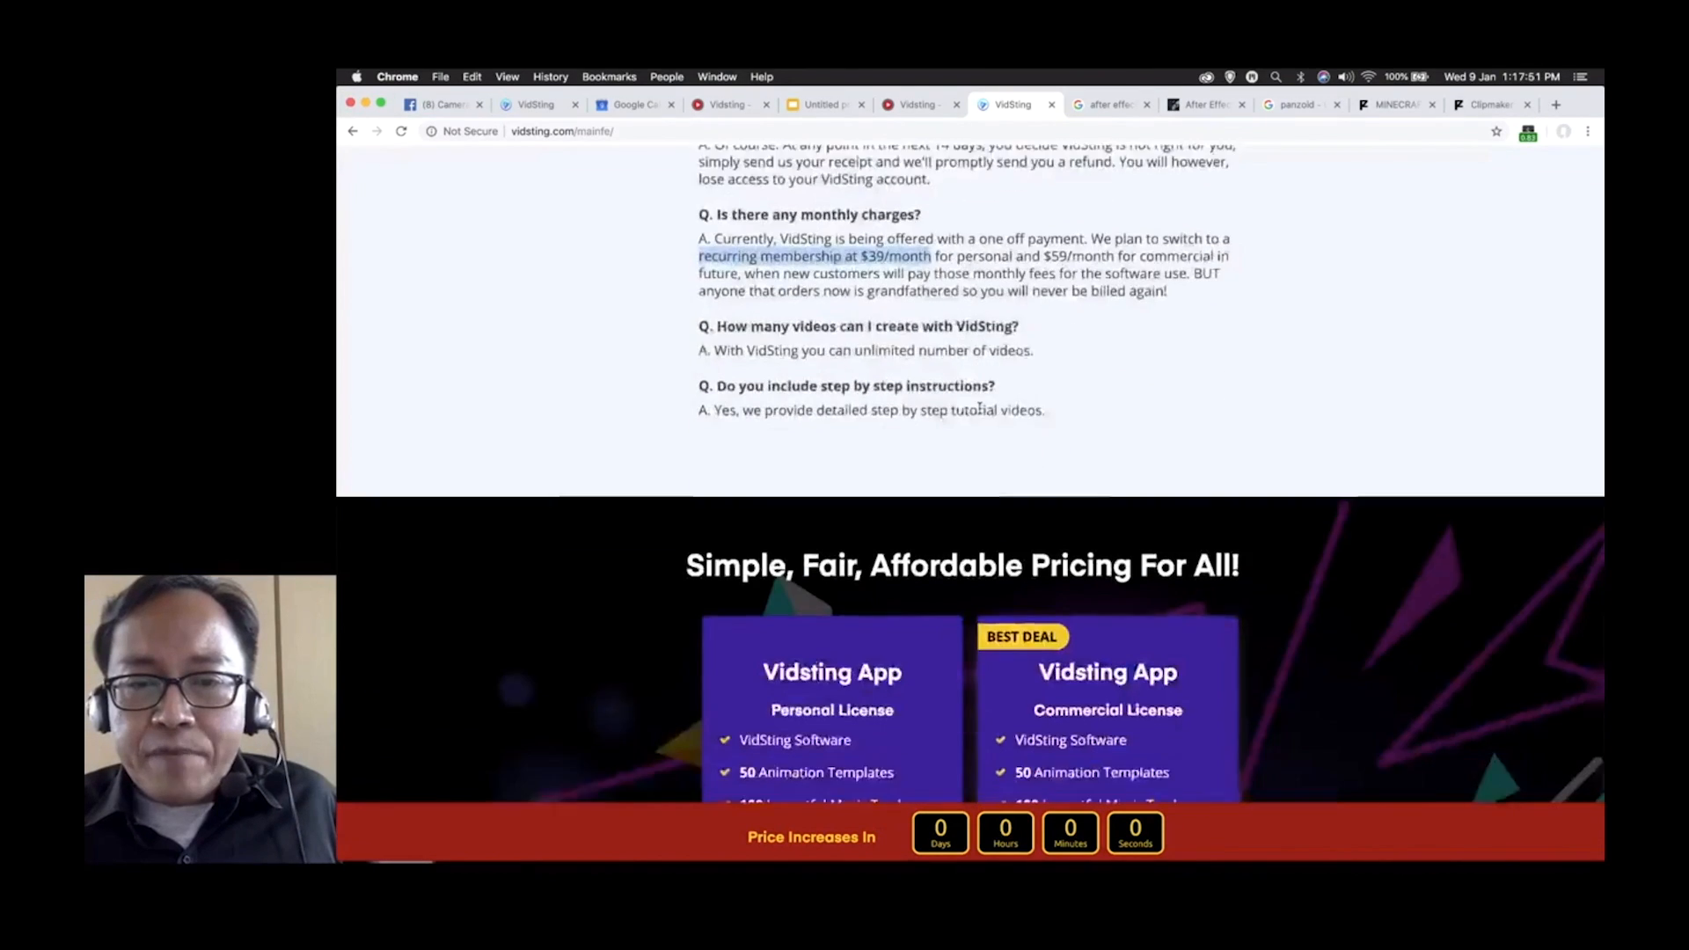
pyautogui.scroll(-3)
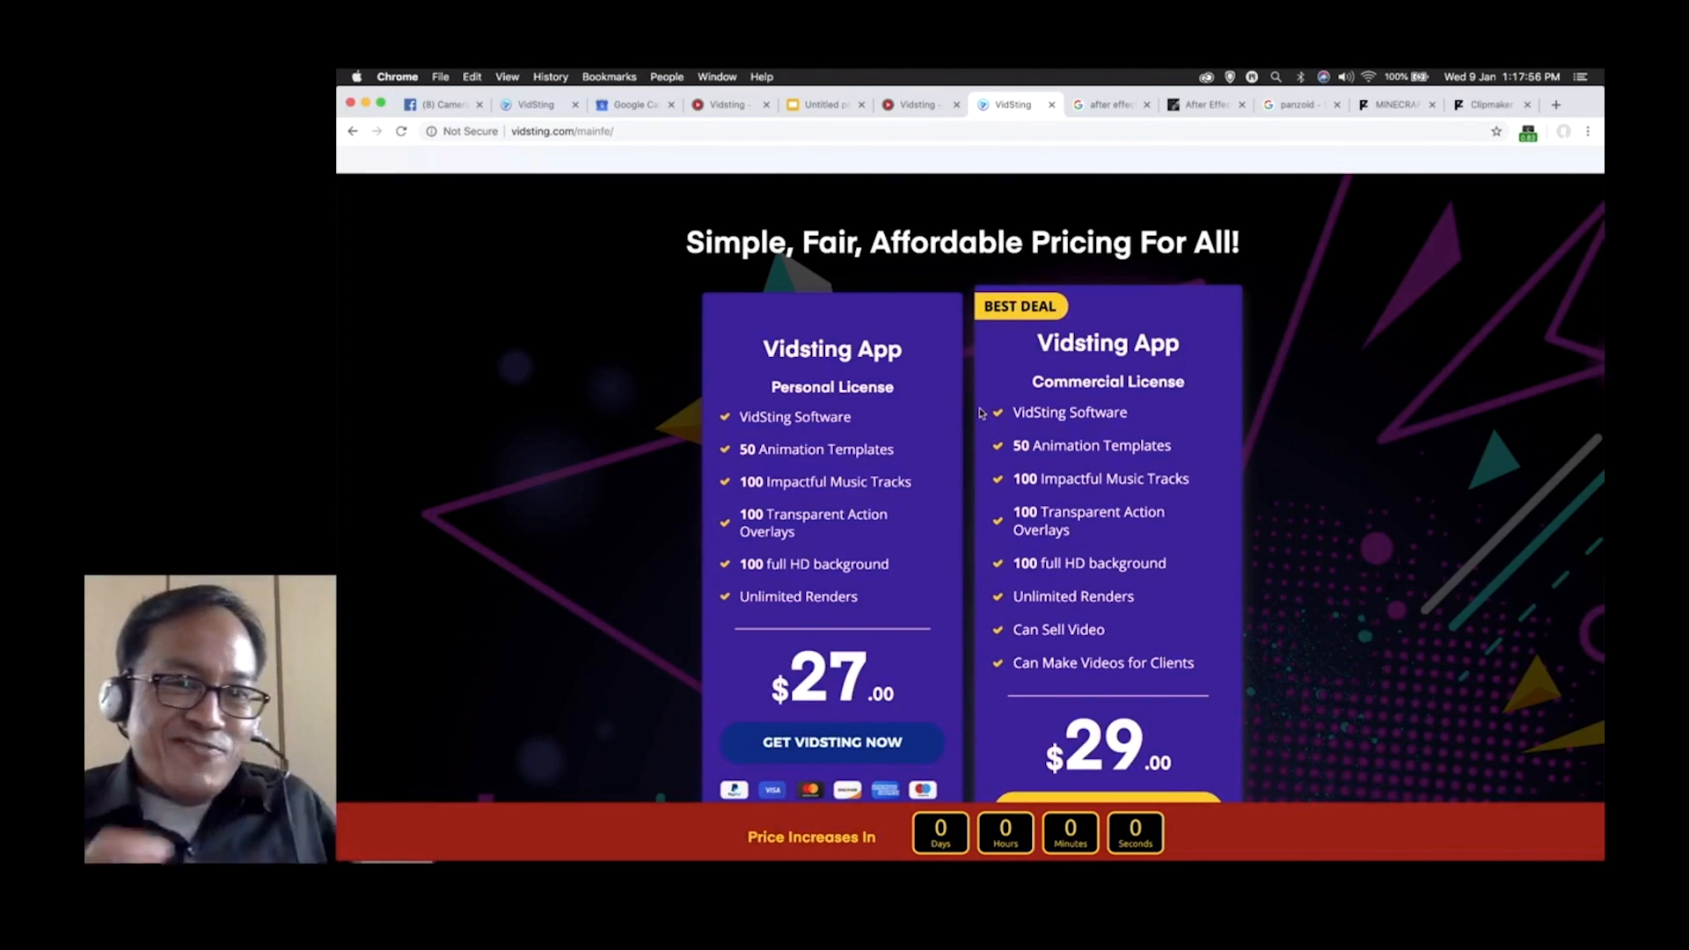
pyautogui.click(820, 104)
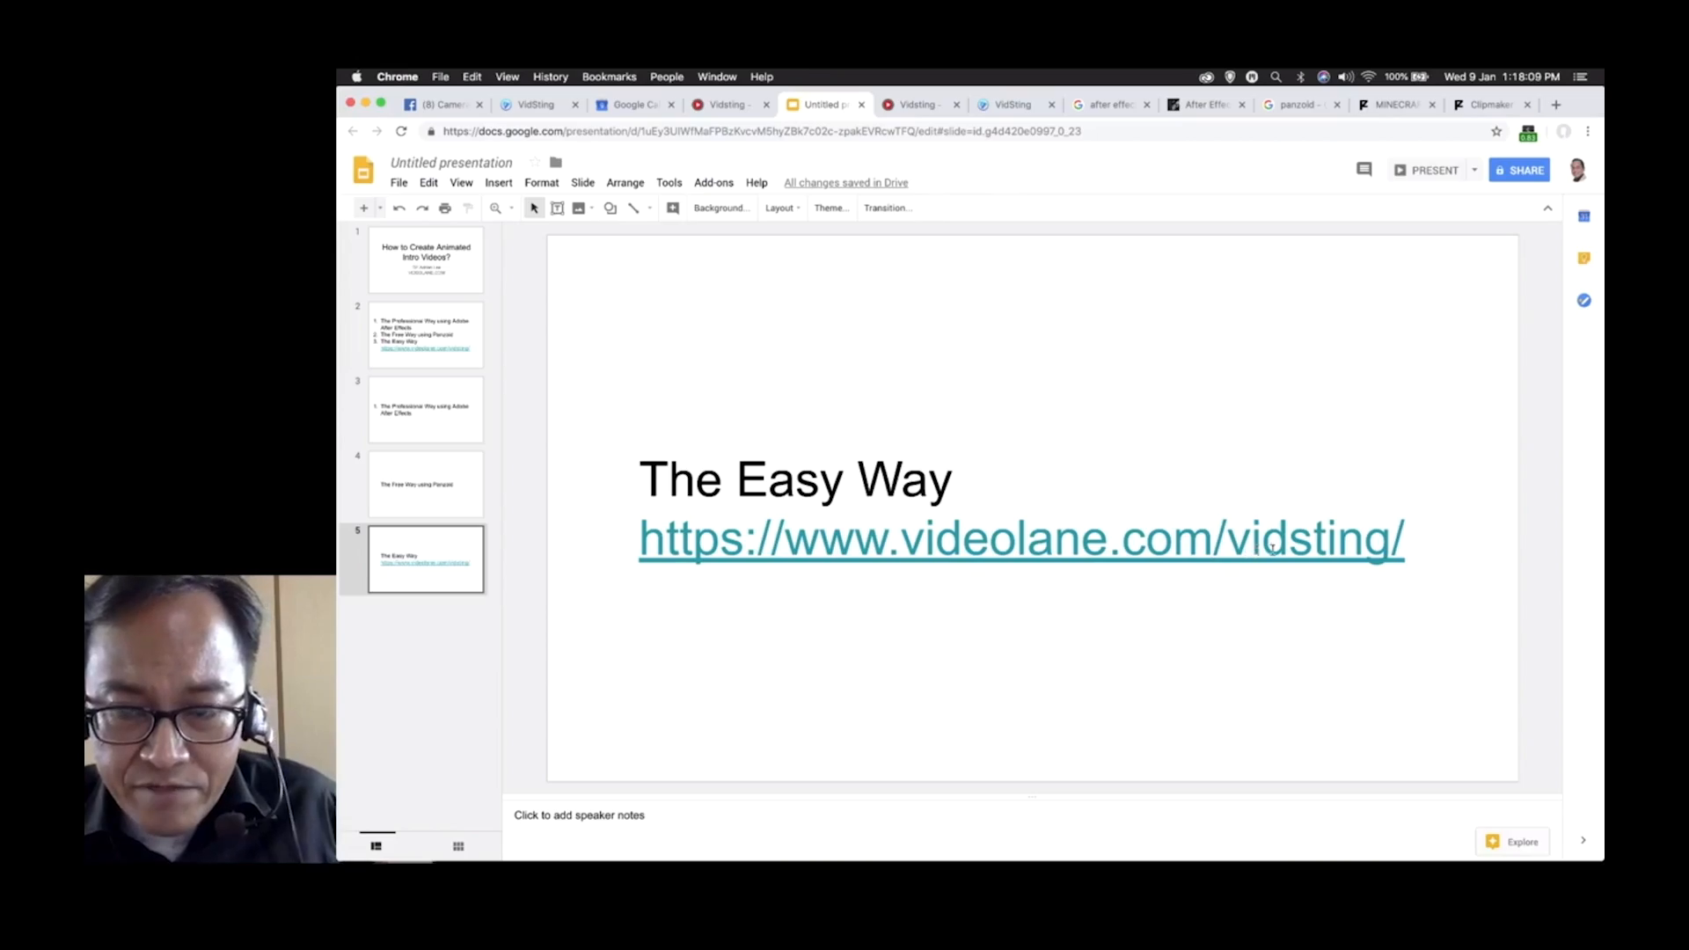
# Start the byline in the subtitle placeholder under the title.
pyautogui.click(1008, 106)
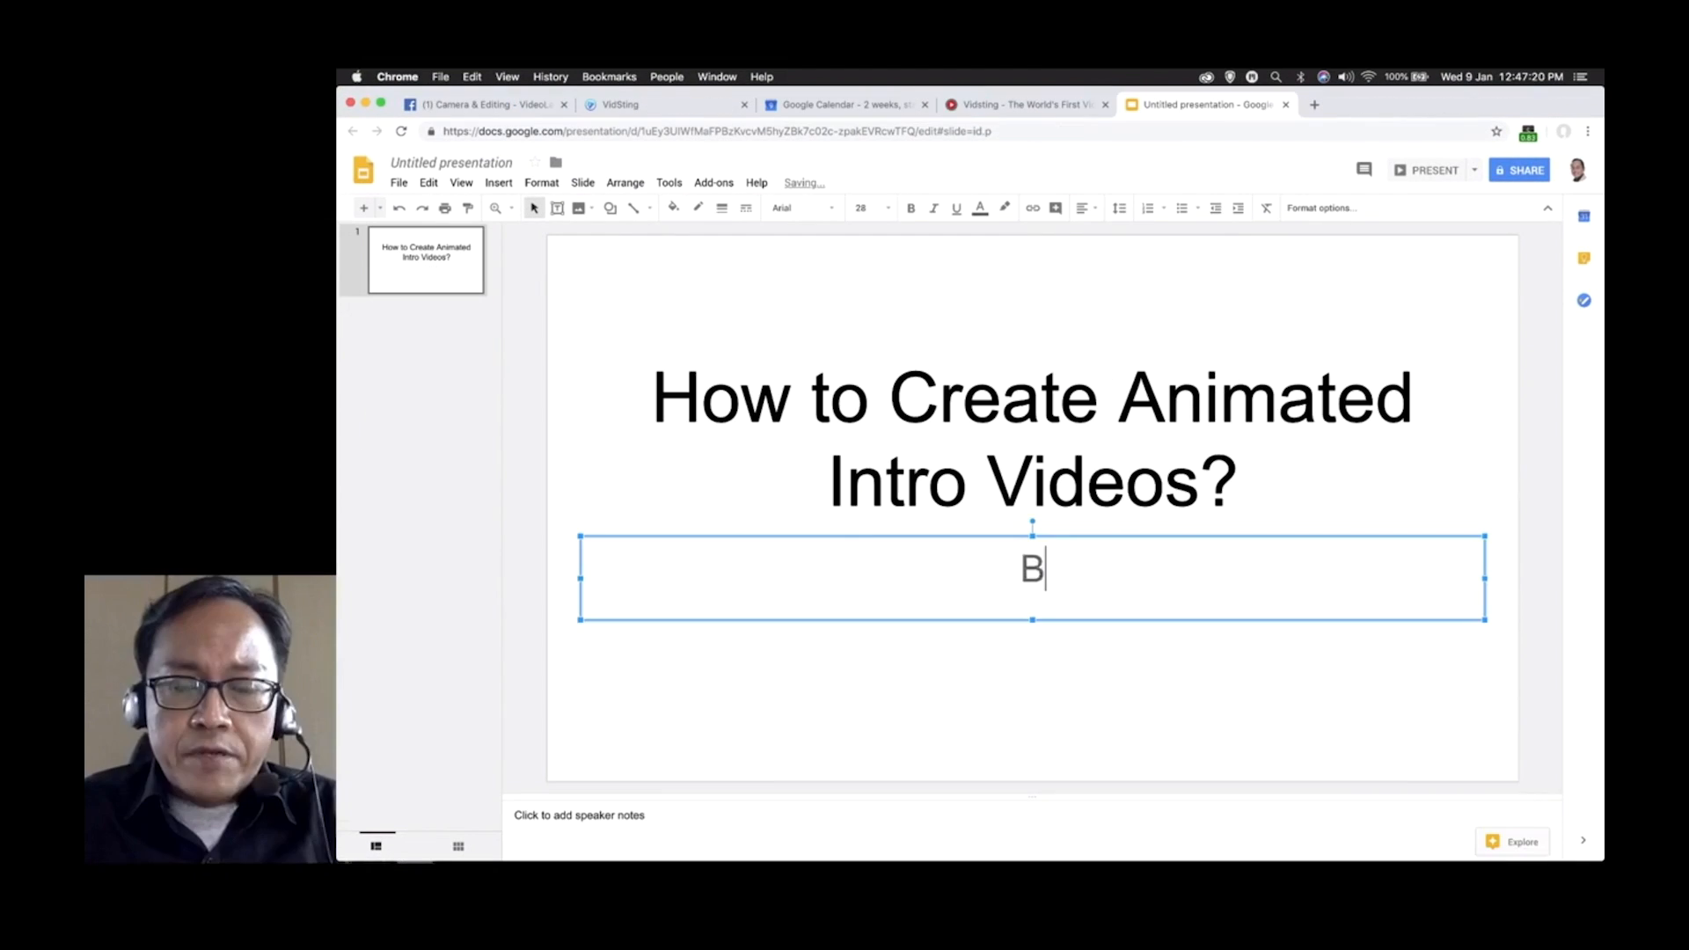
# Complete the byline 'BY Adrian Lee' with VIDEOLANE.COM on a second line.
pyautogui.write('Y Adrian Lee')
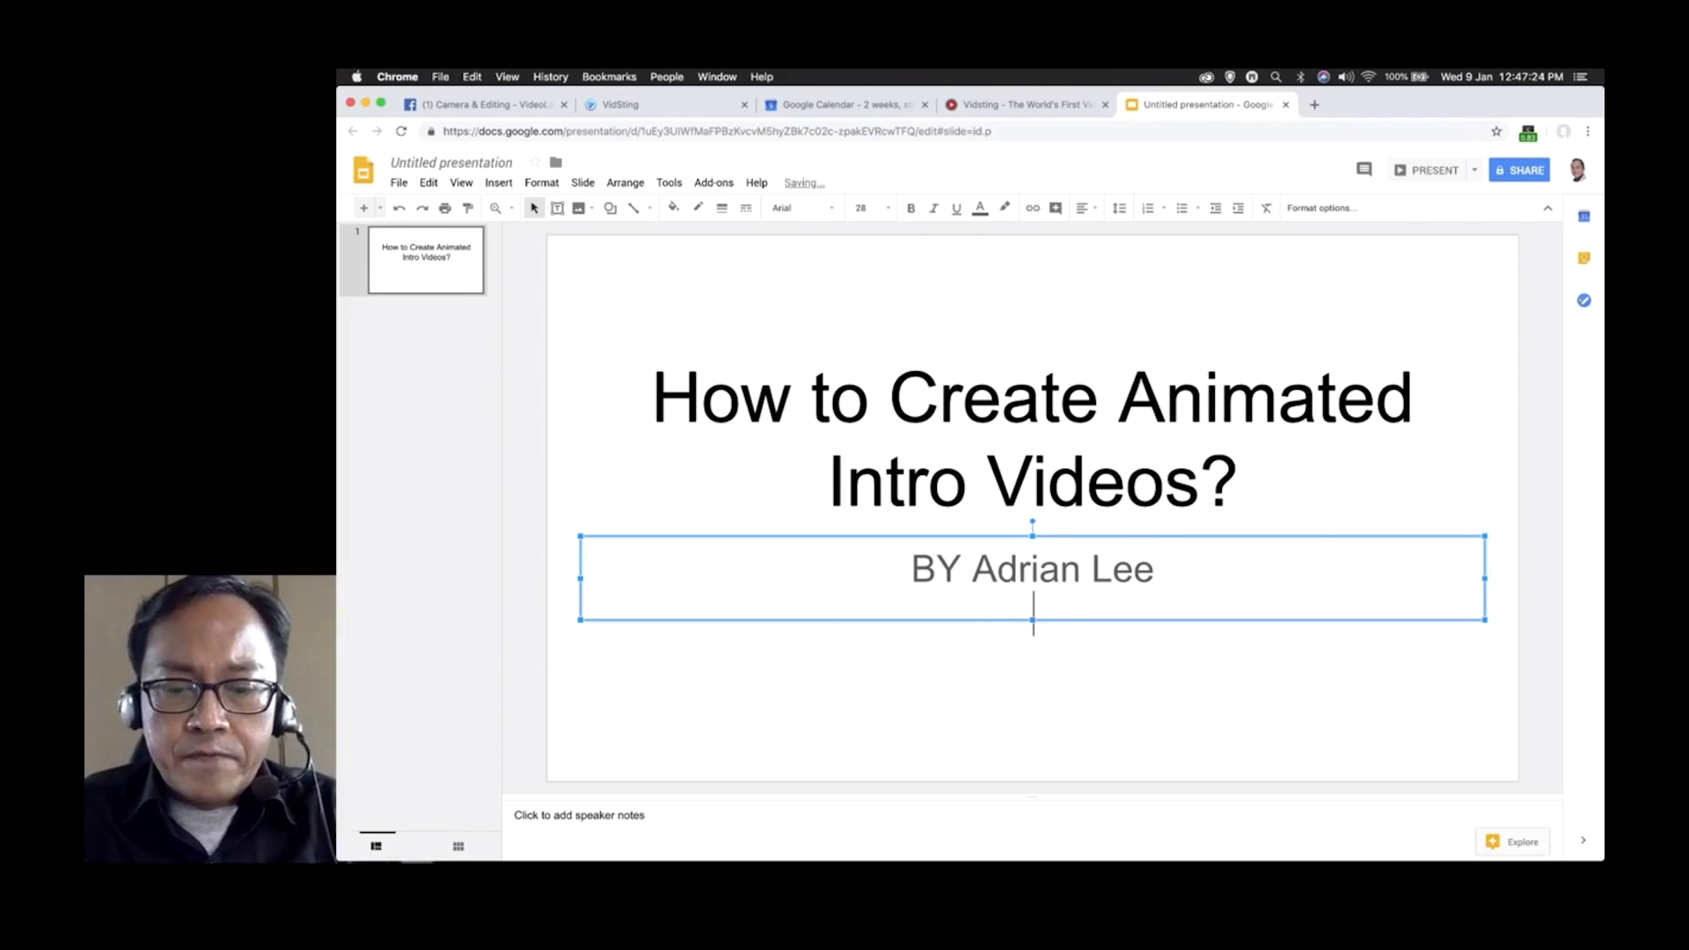
pyautogui.write('VIDEOLANE.COM')
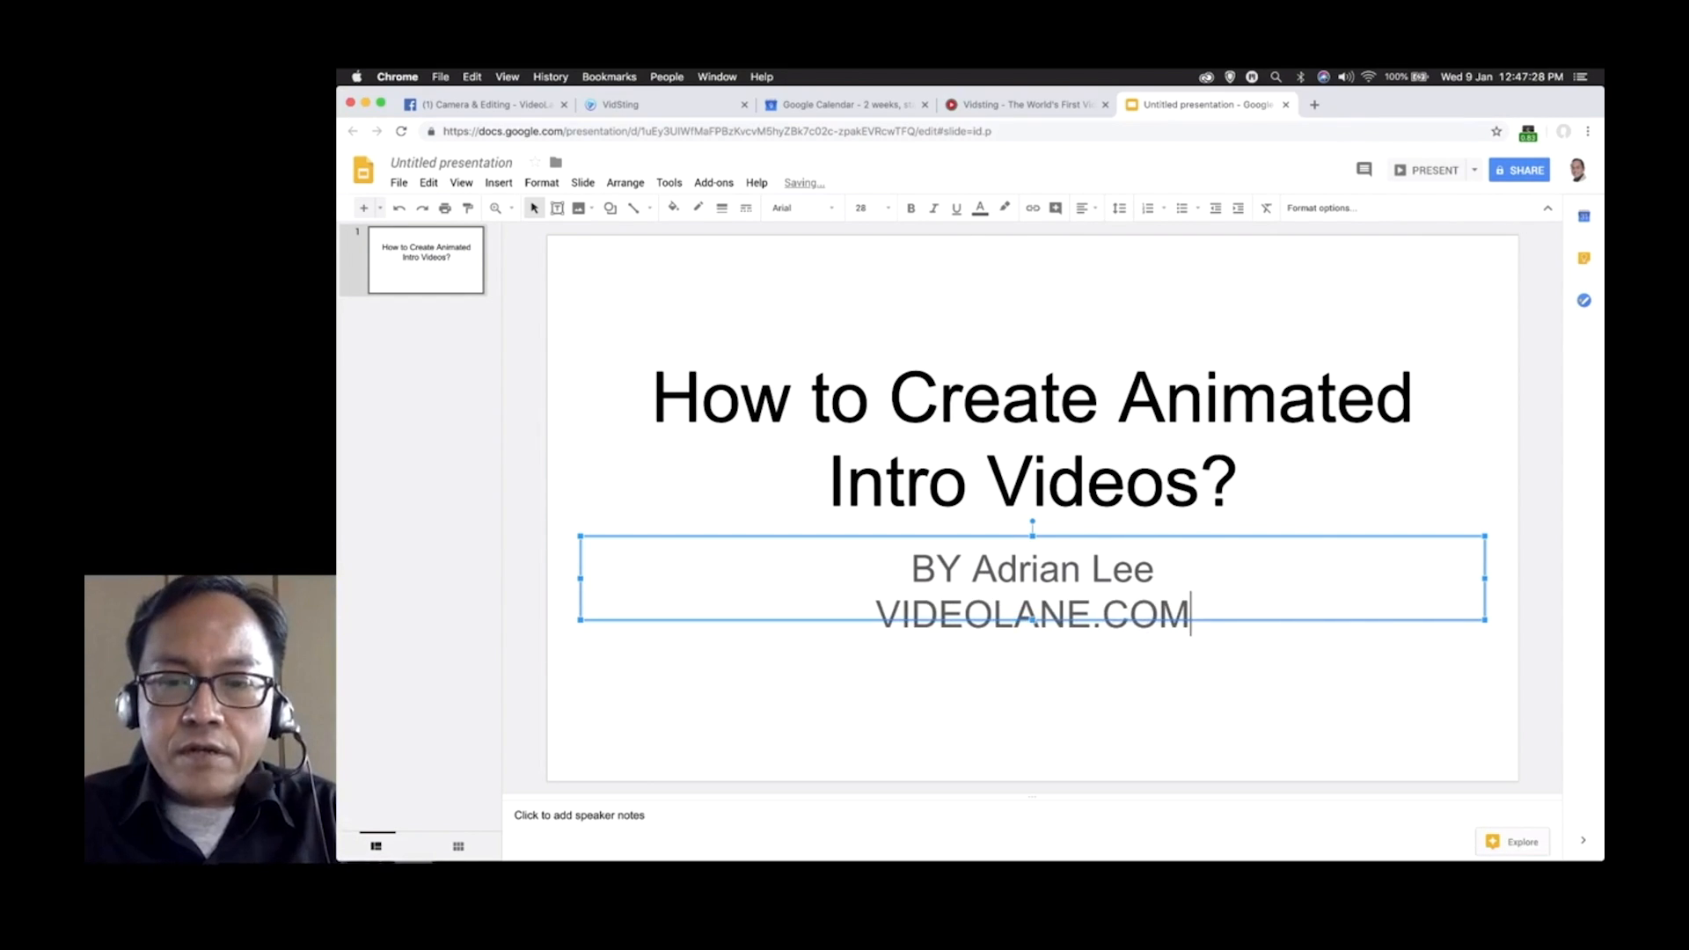